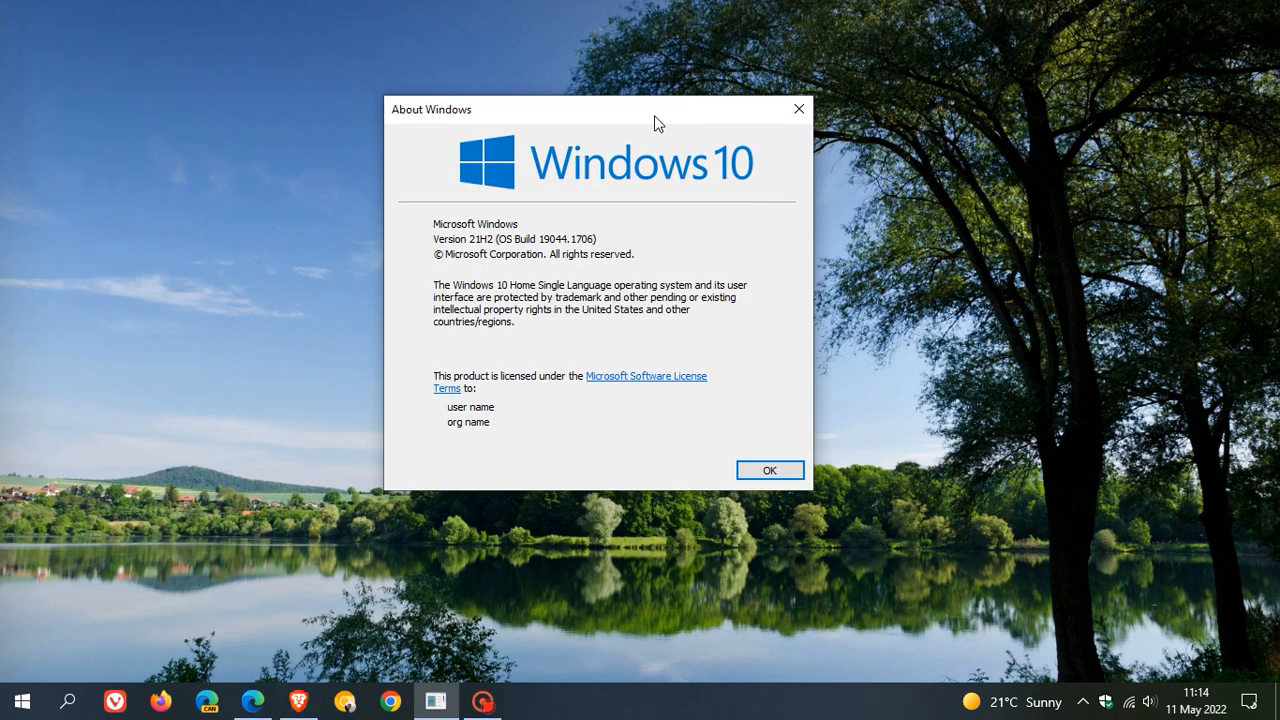
- Move and dismiss the About Windows box, then launch Settings from the Start menu
drag(600, 109, 690, 126)
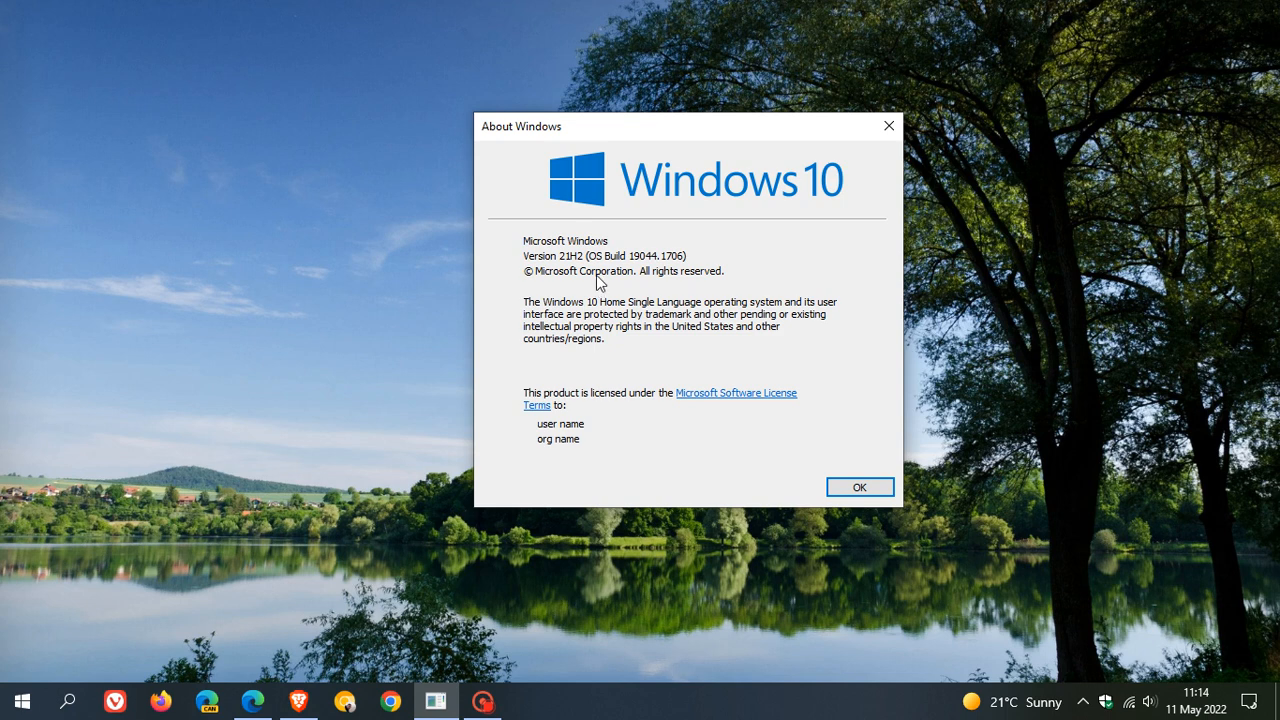
mouse_move(640, 275)
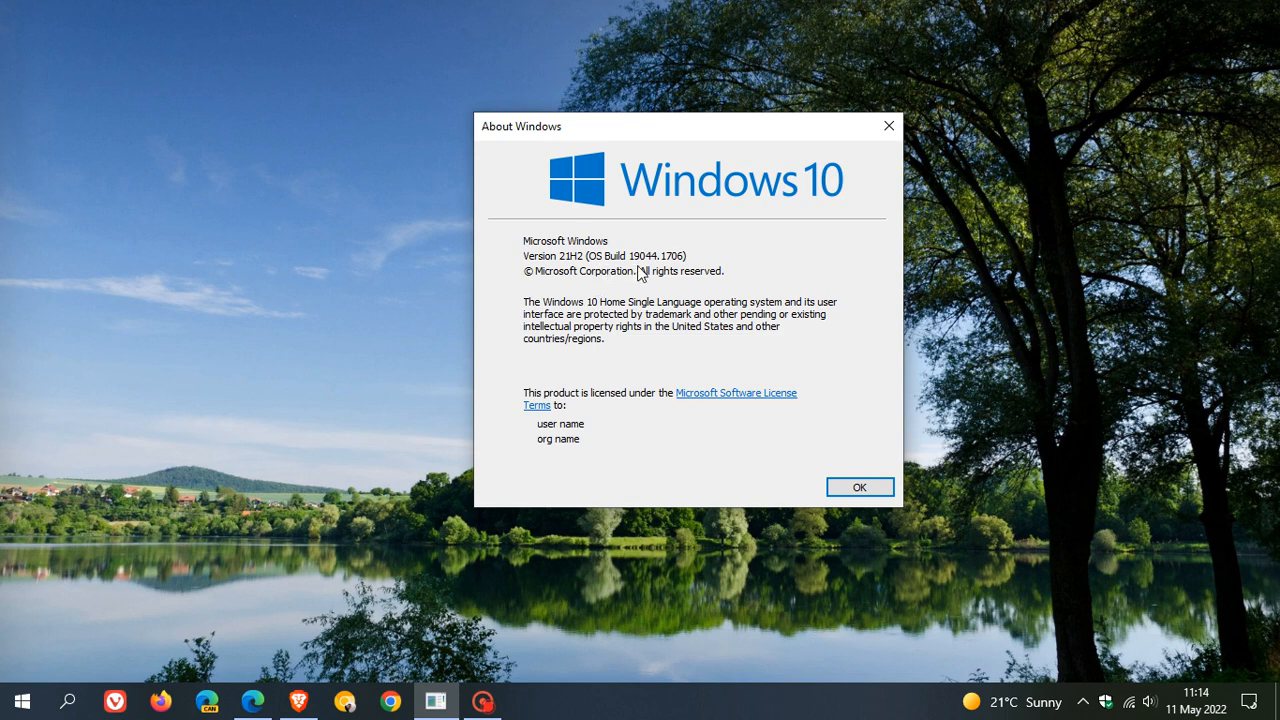
mouse_move(686, 278)
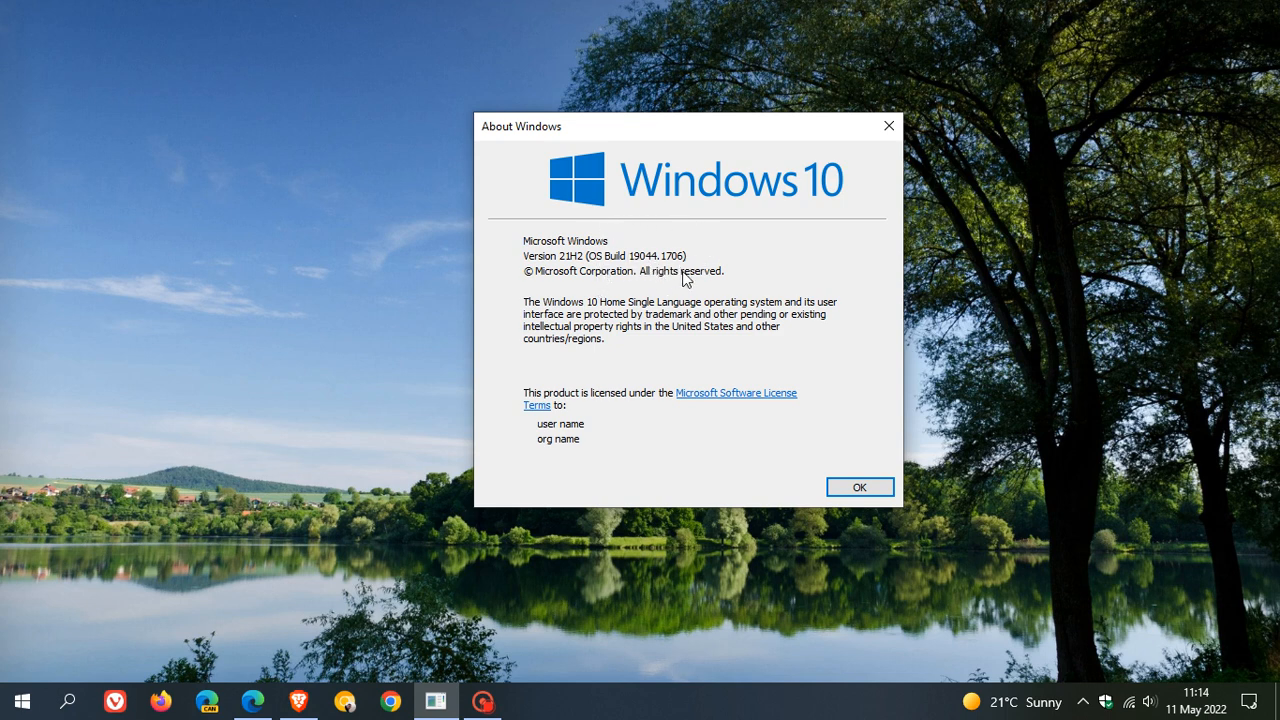
mouse_move(638, 272)
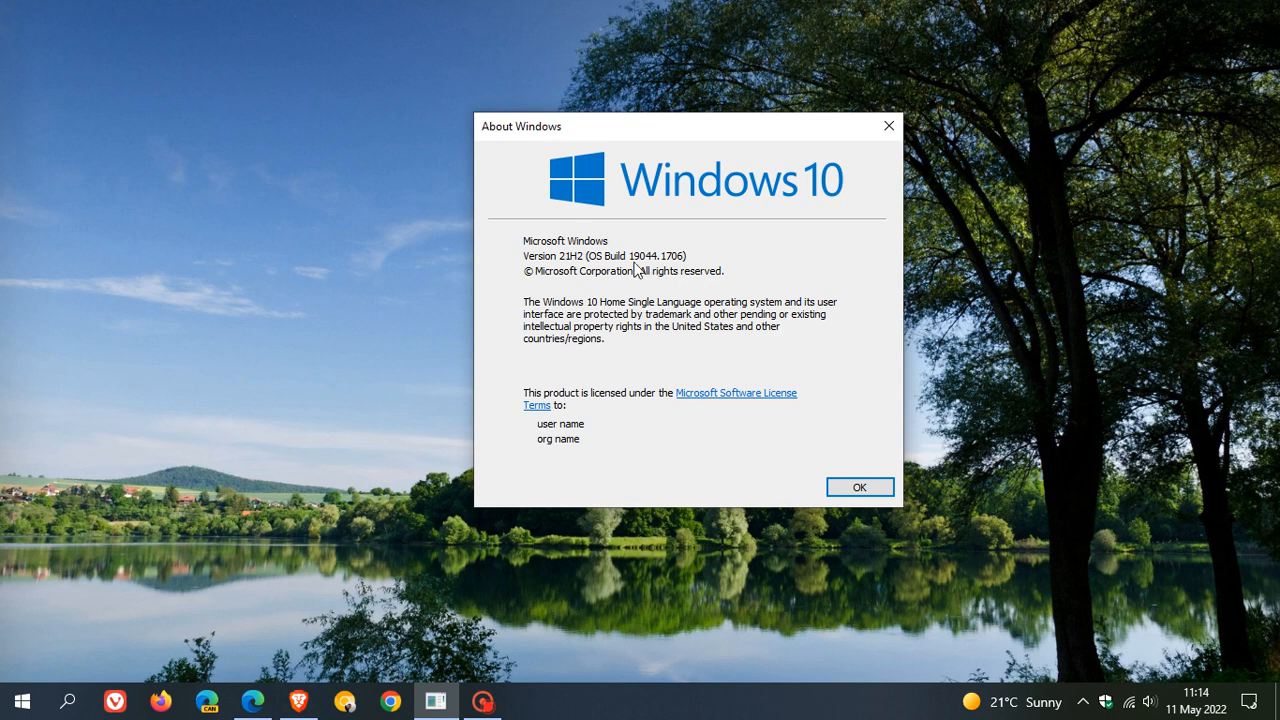
mouse_move(648, 277)
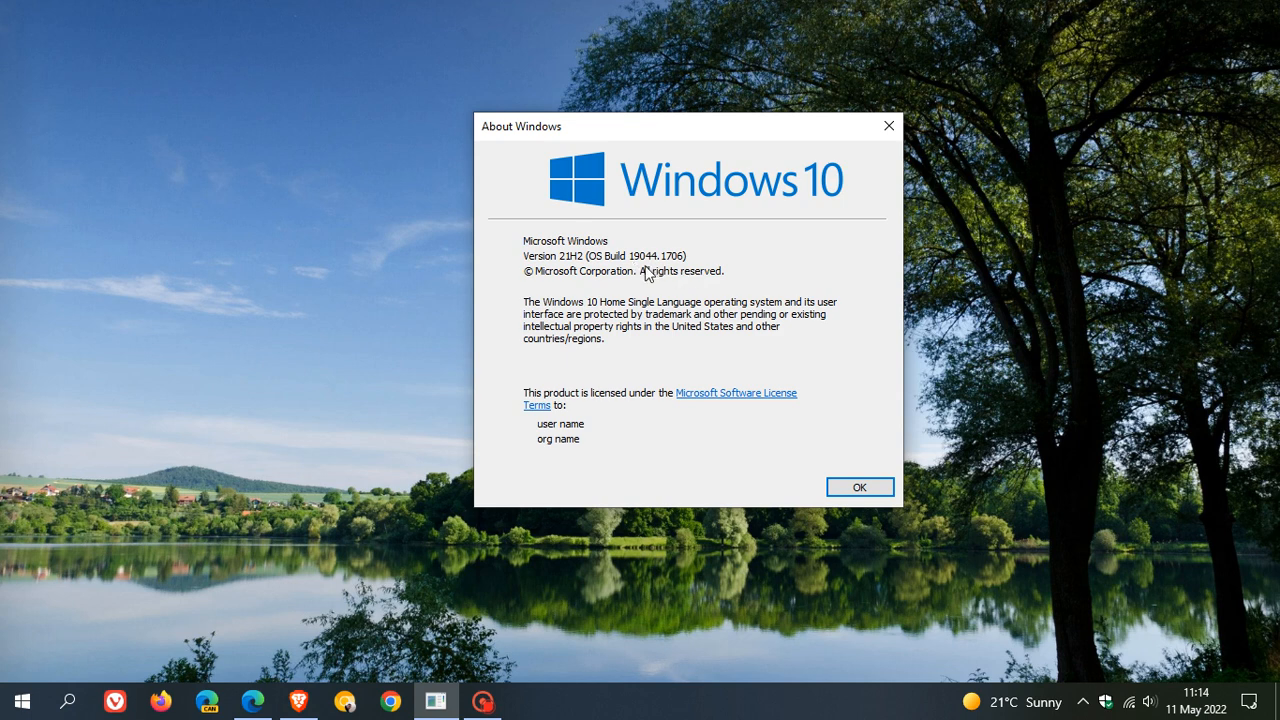
mouse_move(641, 273)
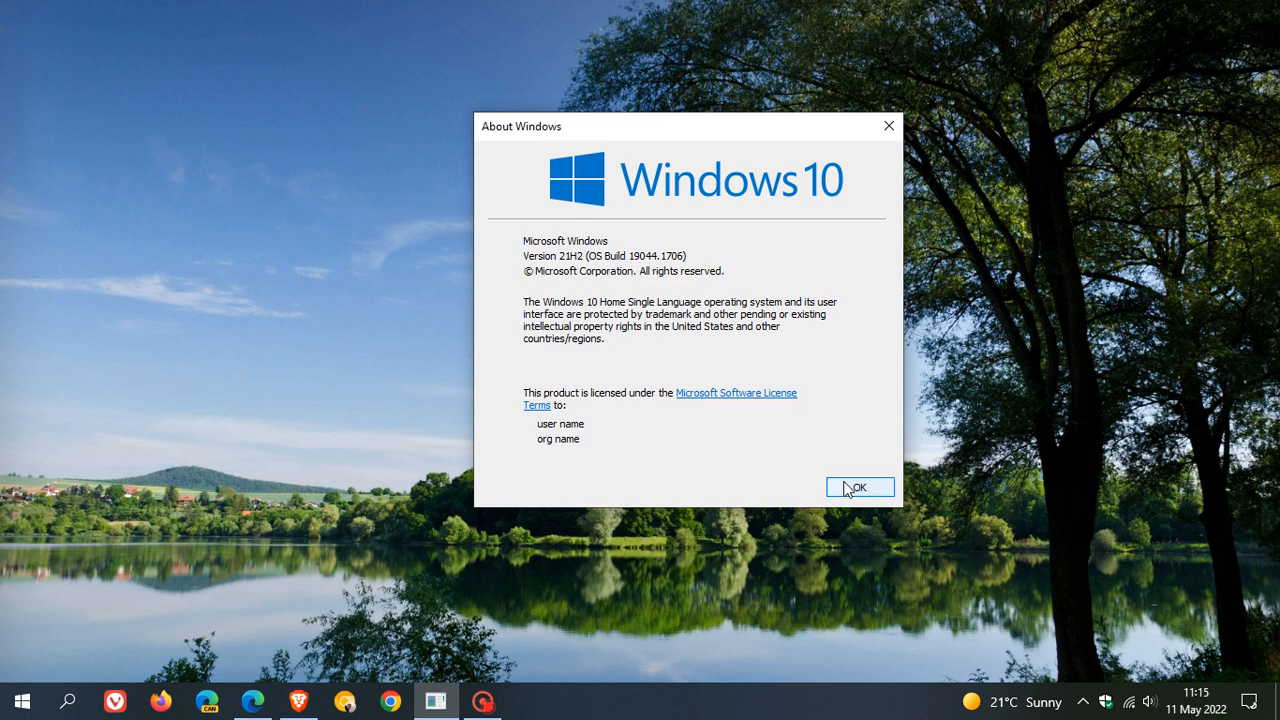
click(858, 487)
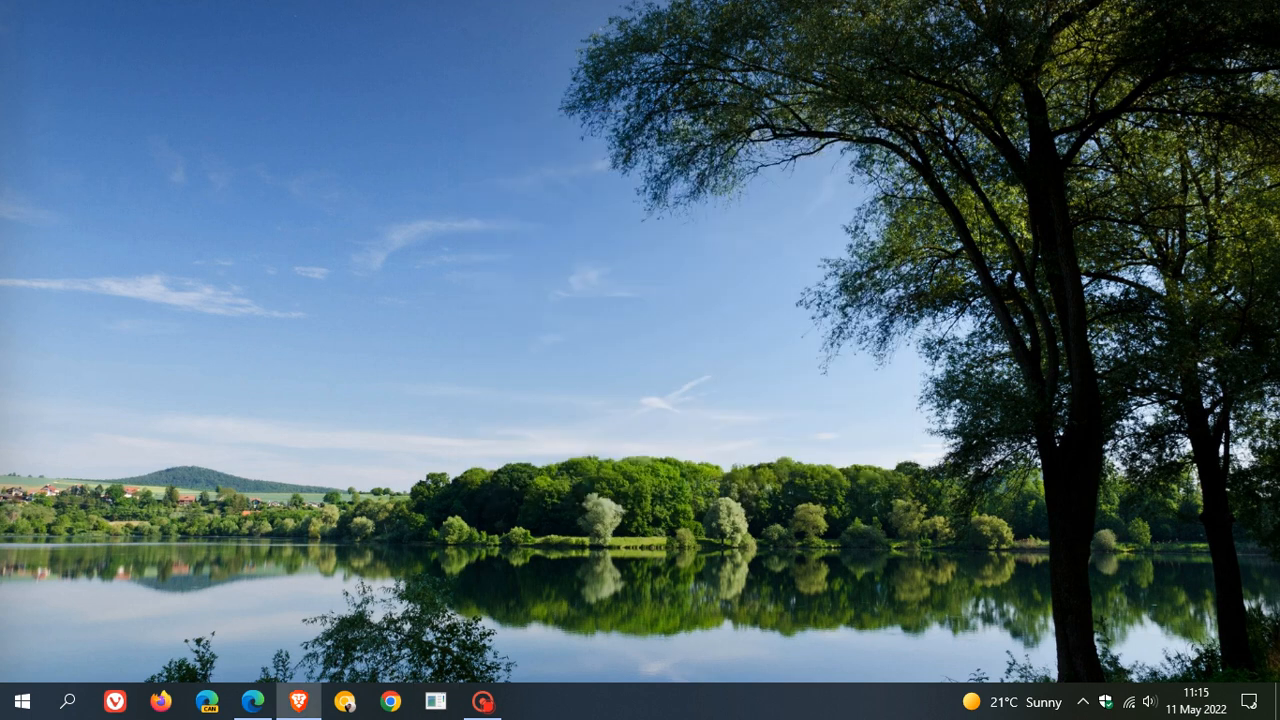
mouse_move(125, 625)
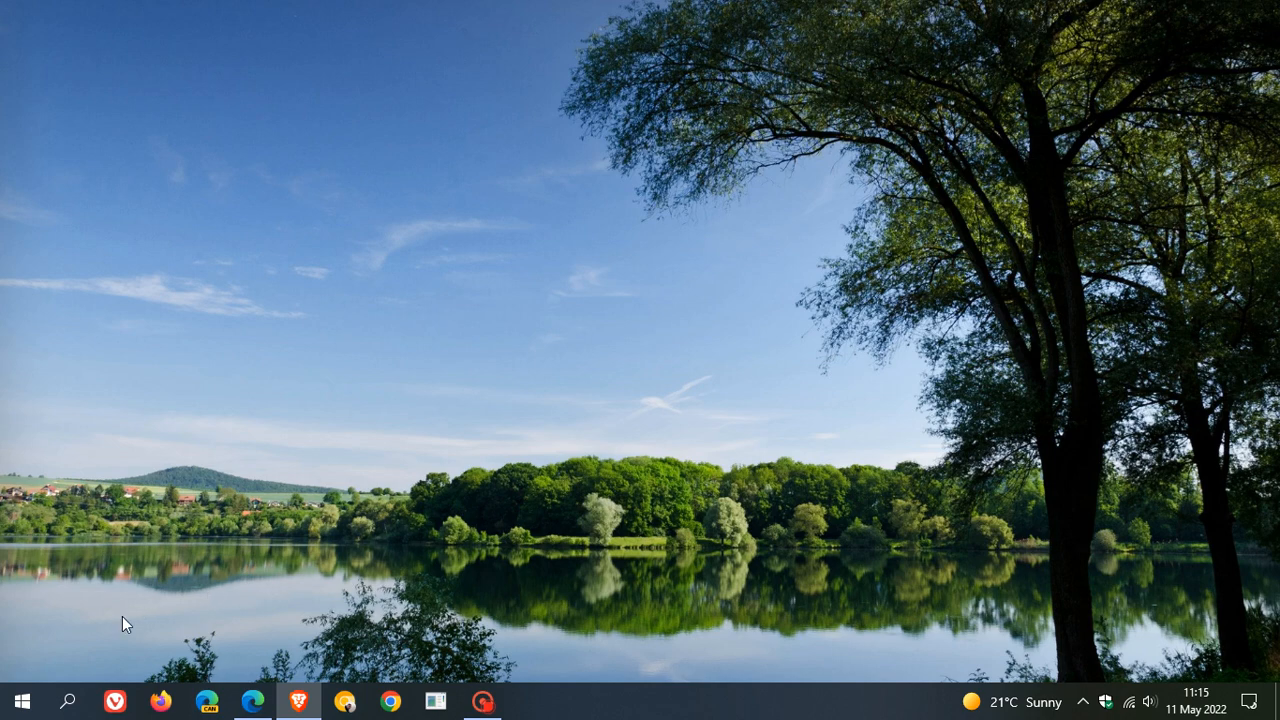
click(22, 700)
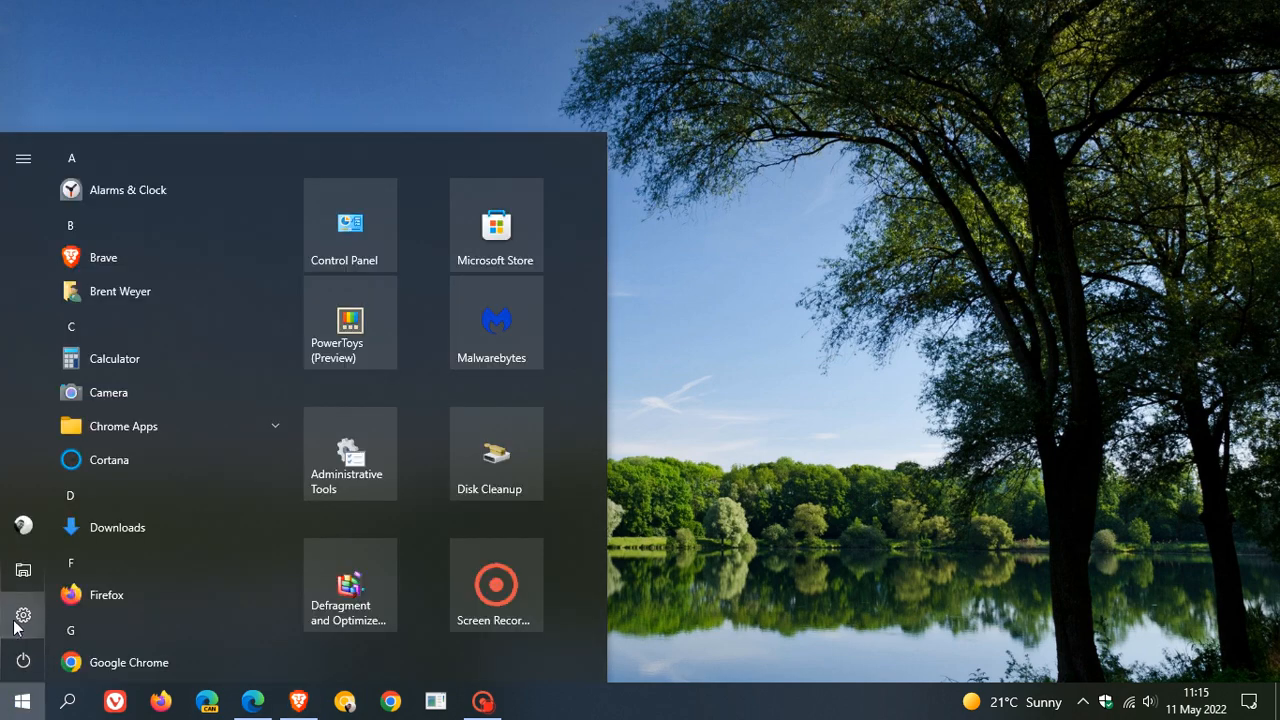
click(23, 615)
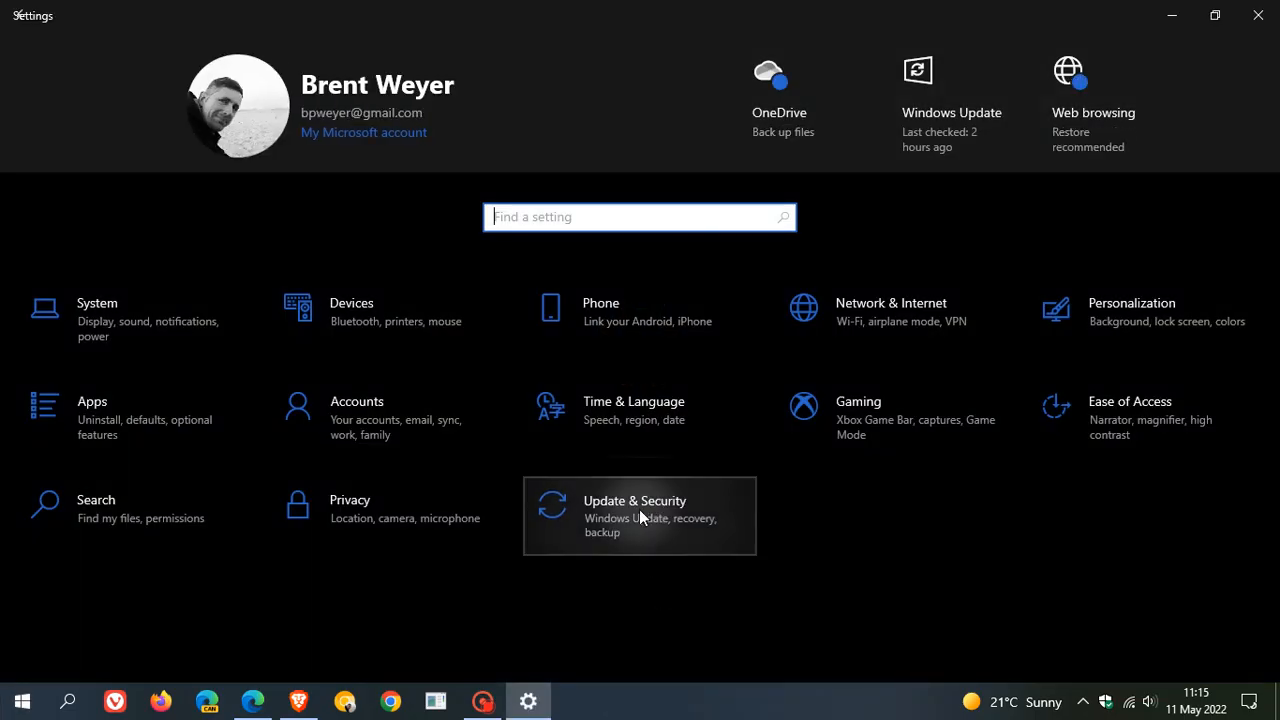
- Go to Update & Security to view Windows Update status
click(634, 515)
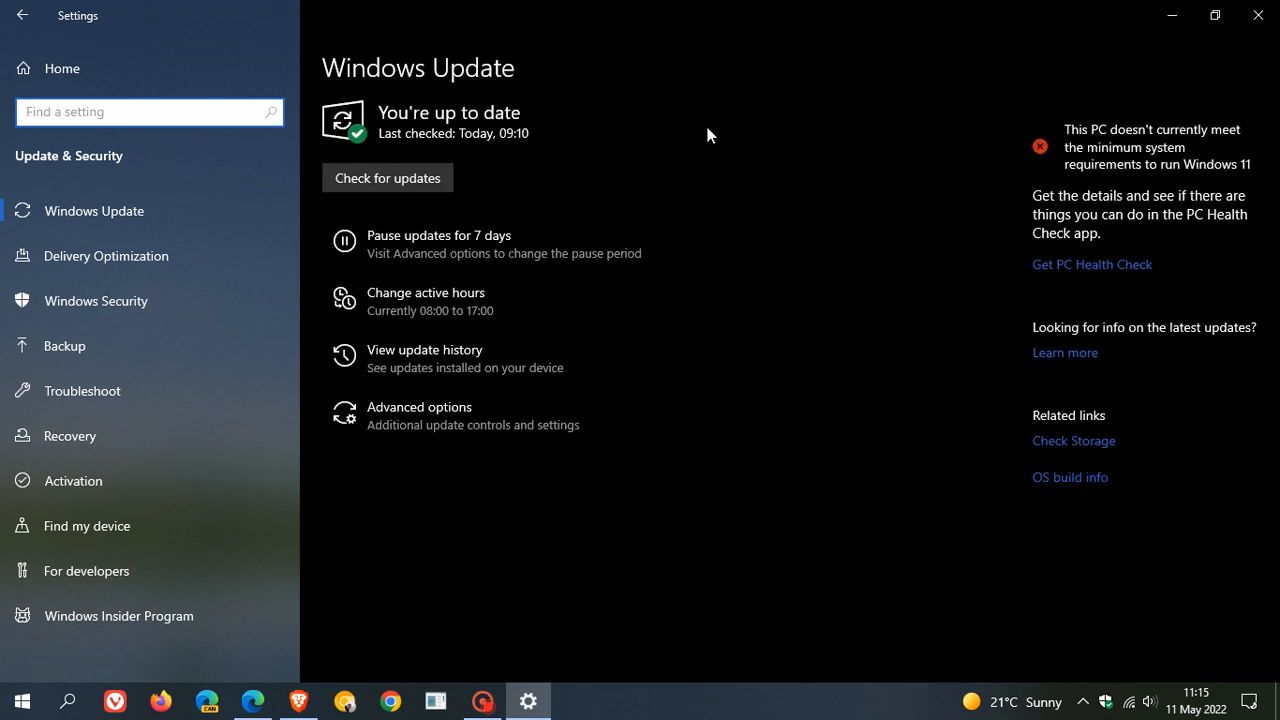
mouse_move(797, 147)
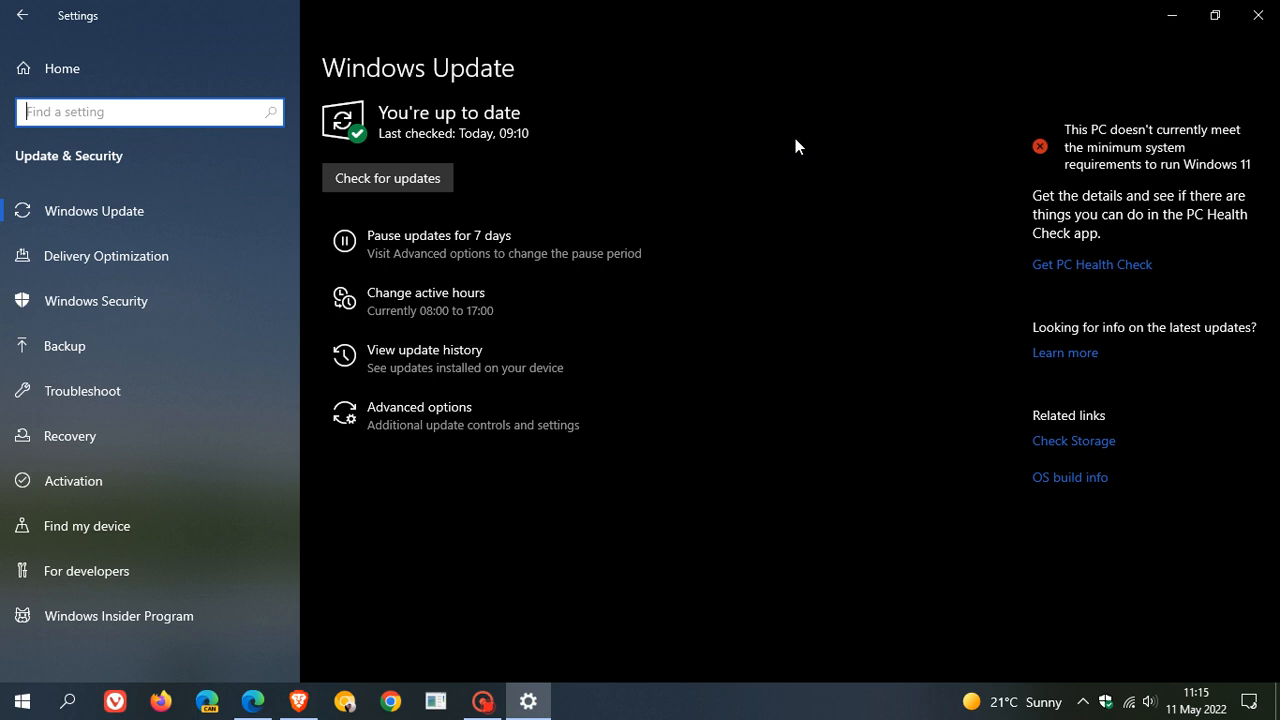
mouse_move(842, 188)
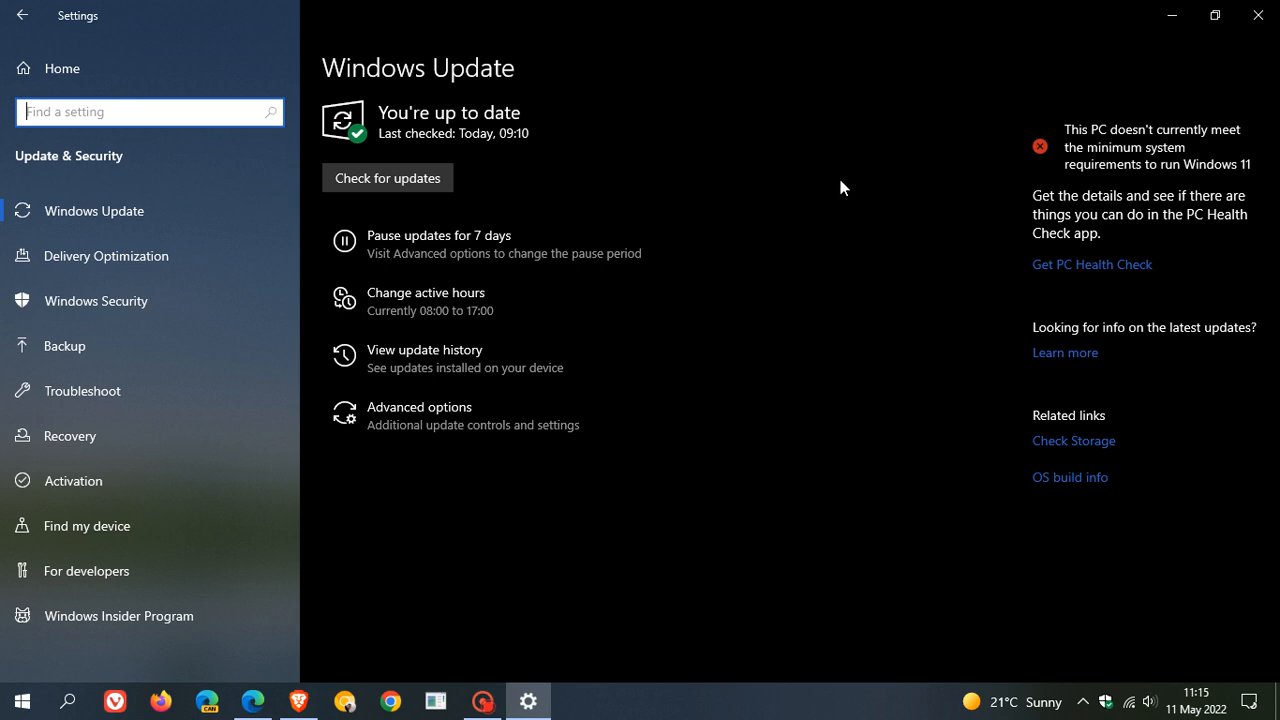
mouse_move(793, 178)
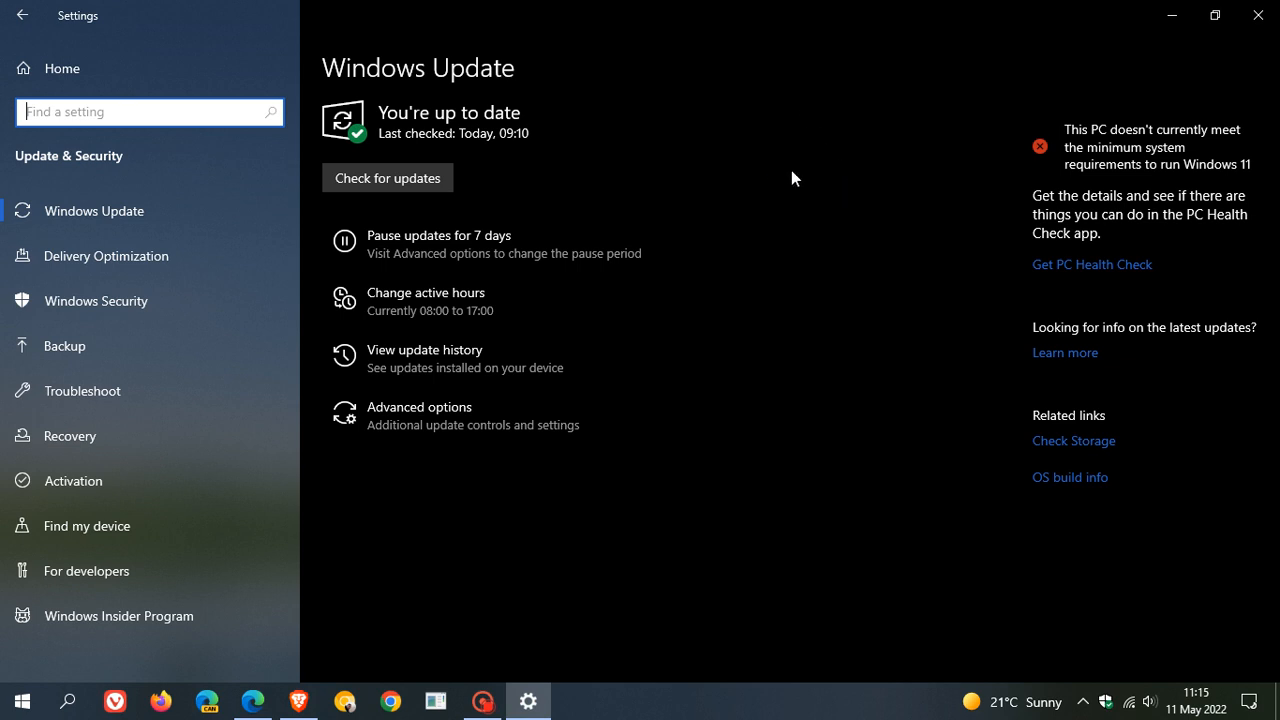
mouse_move(825, 160)
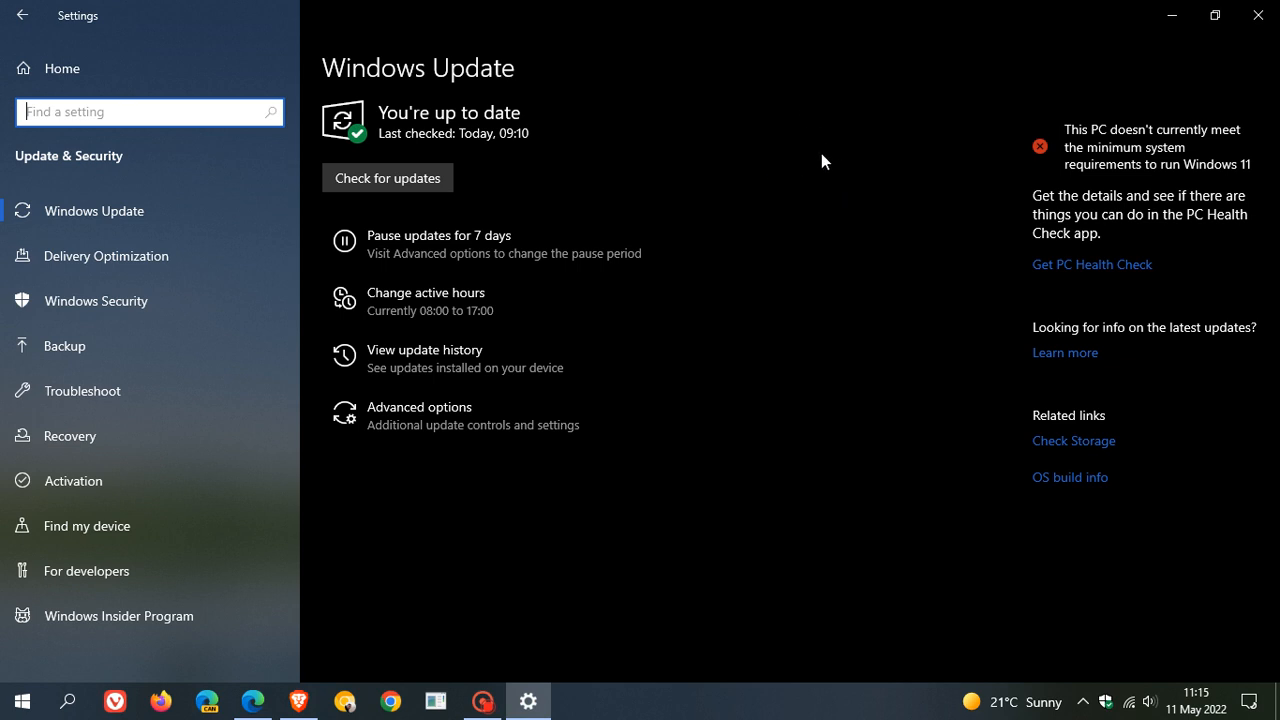
mouse_move(505, 363)
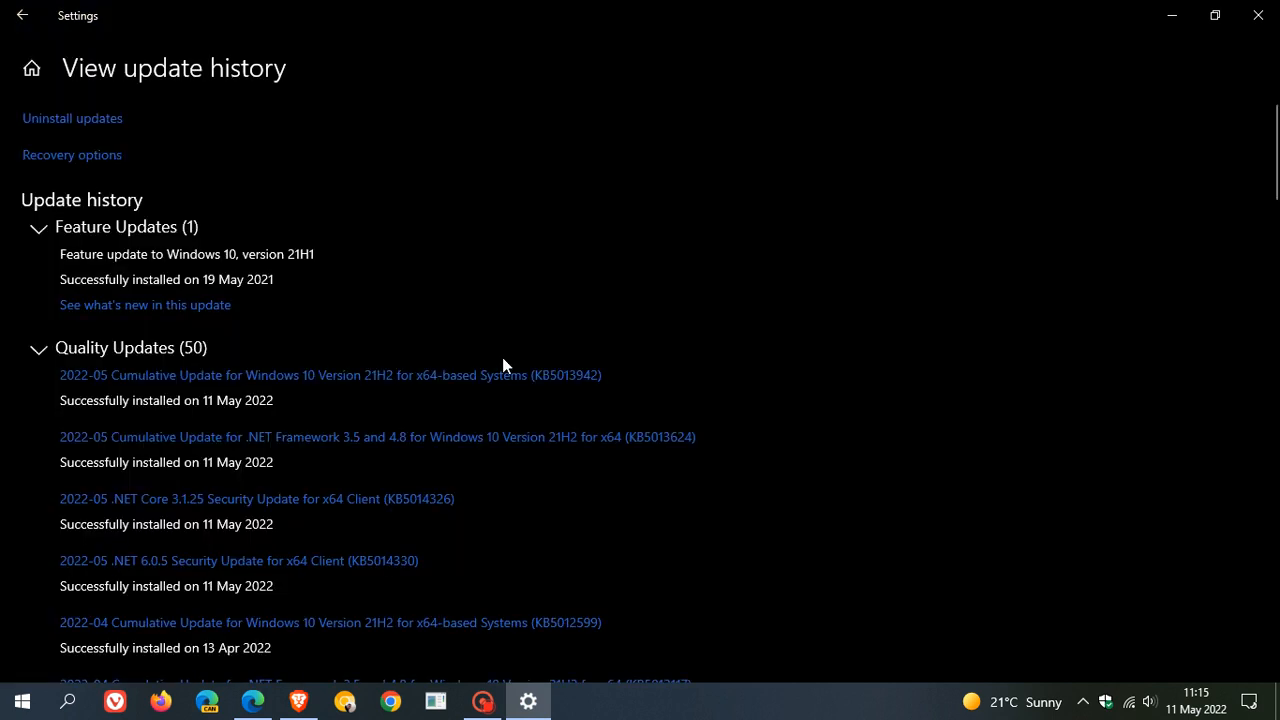
- Scroll the update history to the KB5013942 cumulative update entry from 11 May 2022
scroll(down, 3)
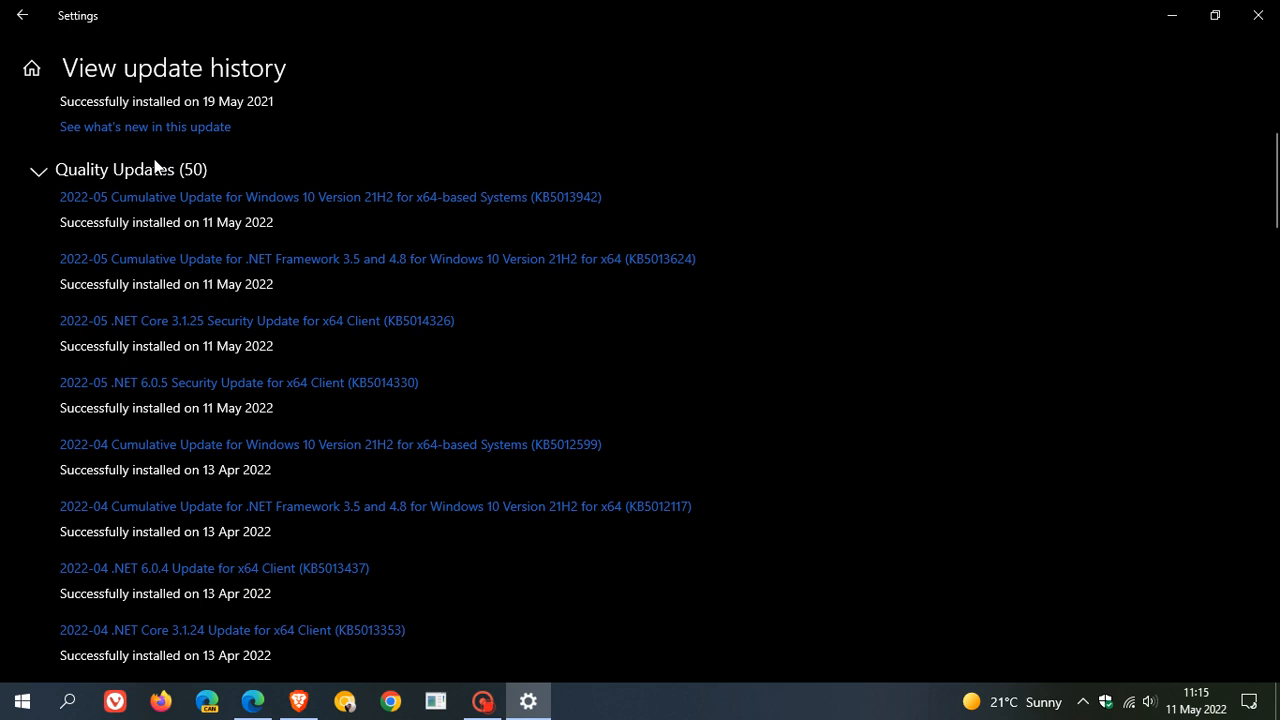
mouse_move(519, 236)
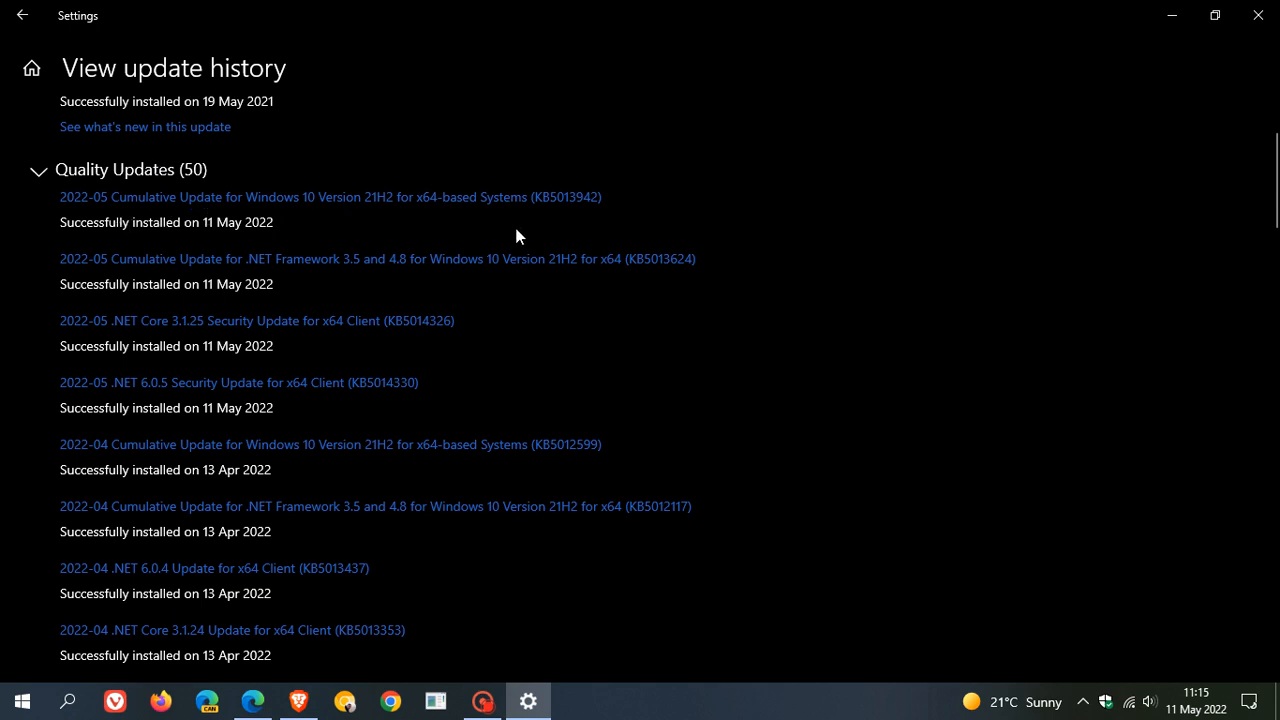
mouse_move(584, 232)
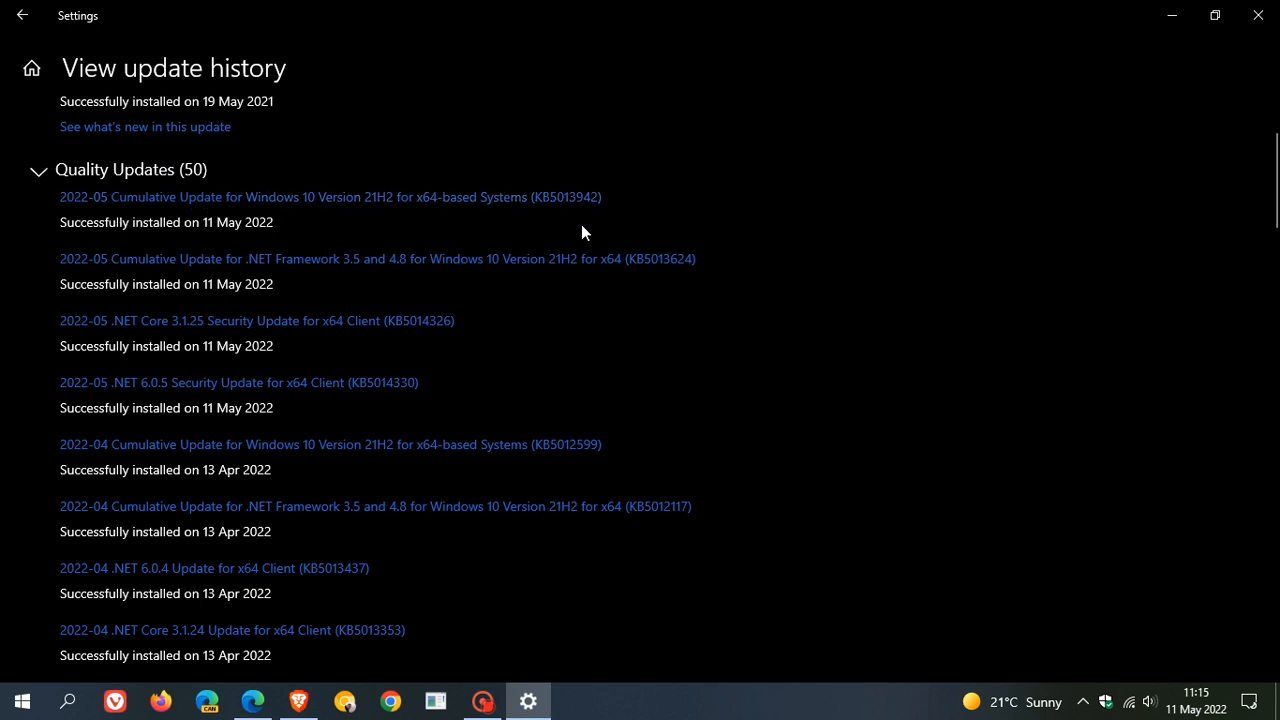
mouse_move(1023, 298)
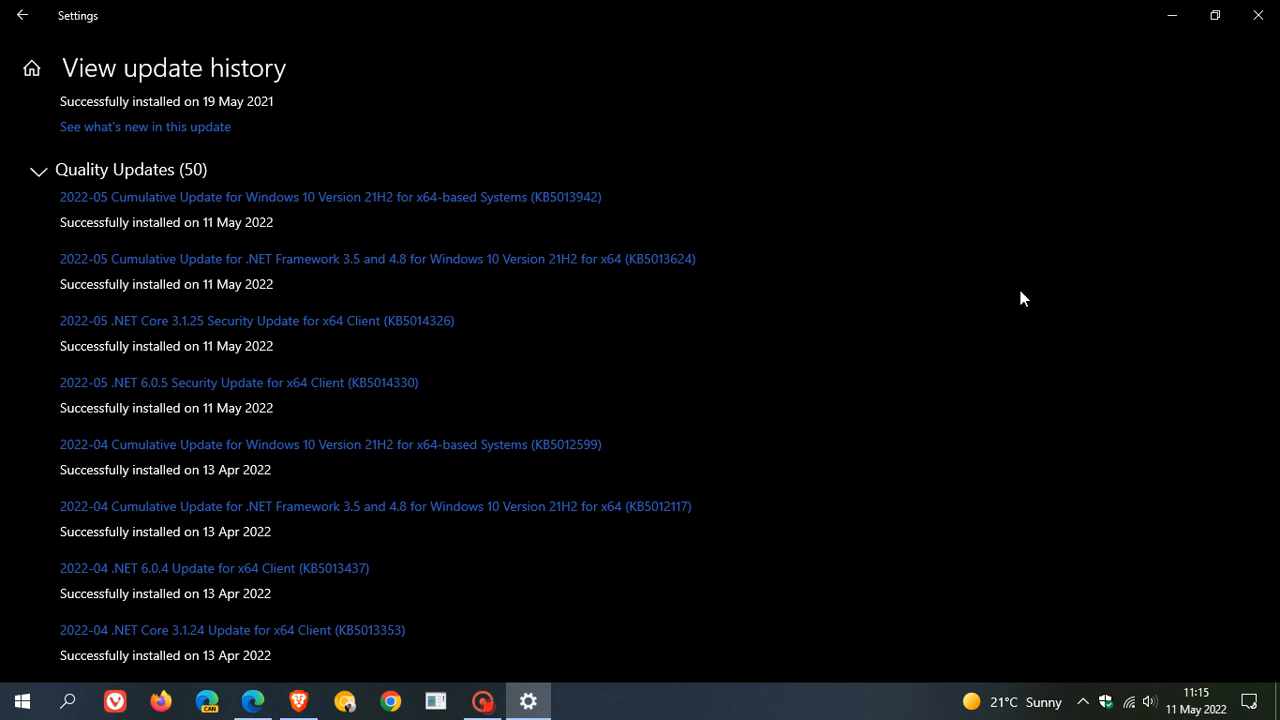
mouse_move(810, 212)
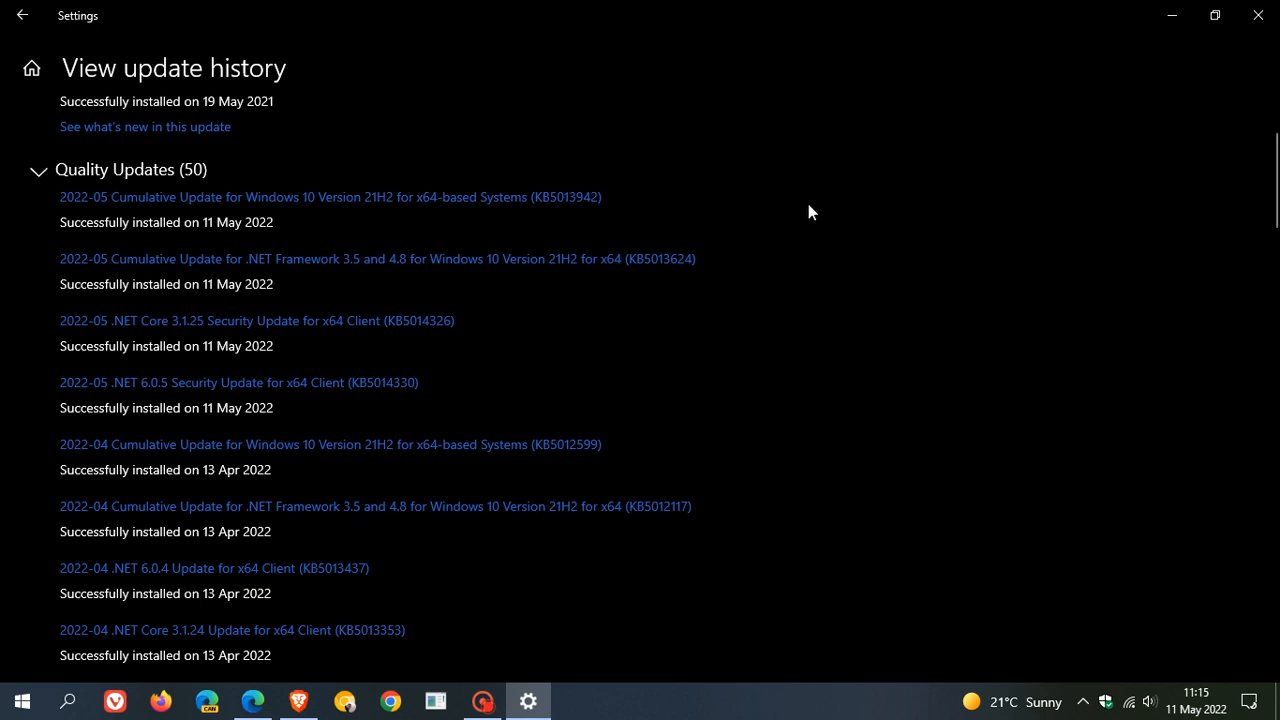
mouse_move(910, 229)
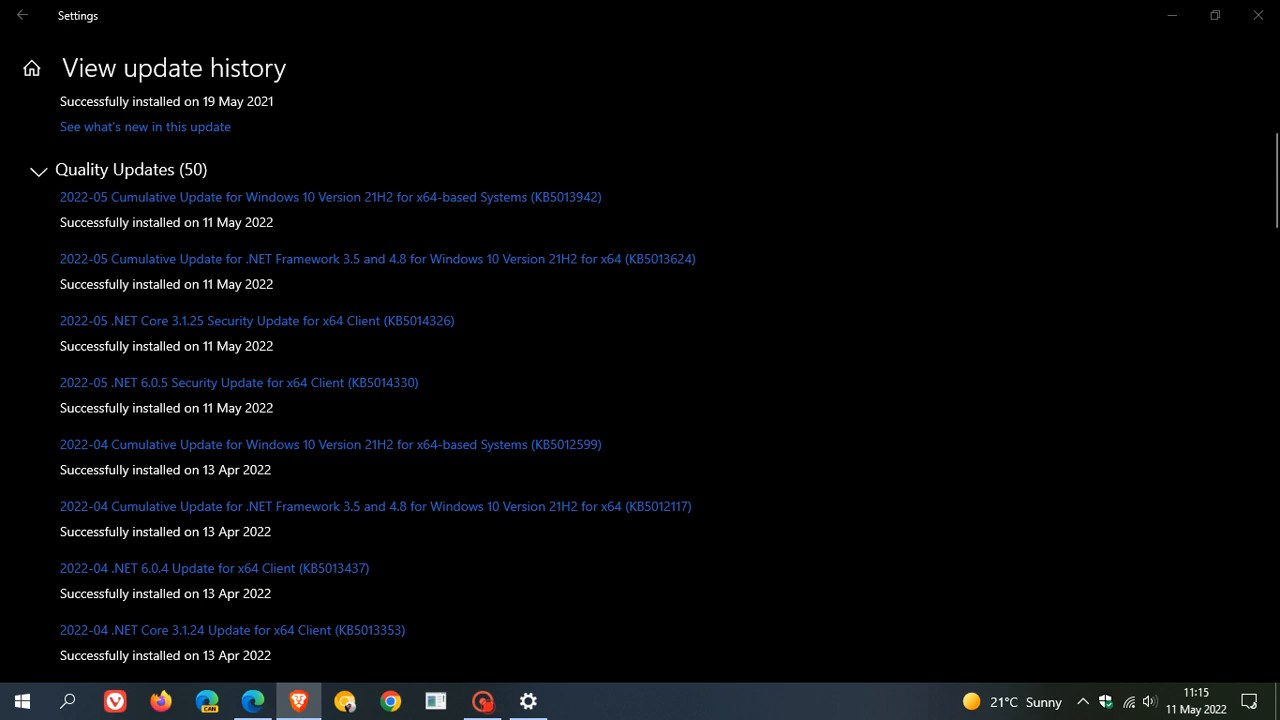
mouse_move(688, 210)
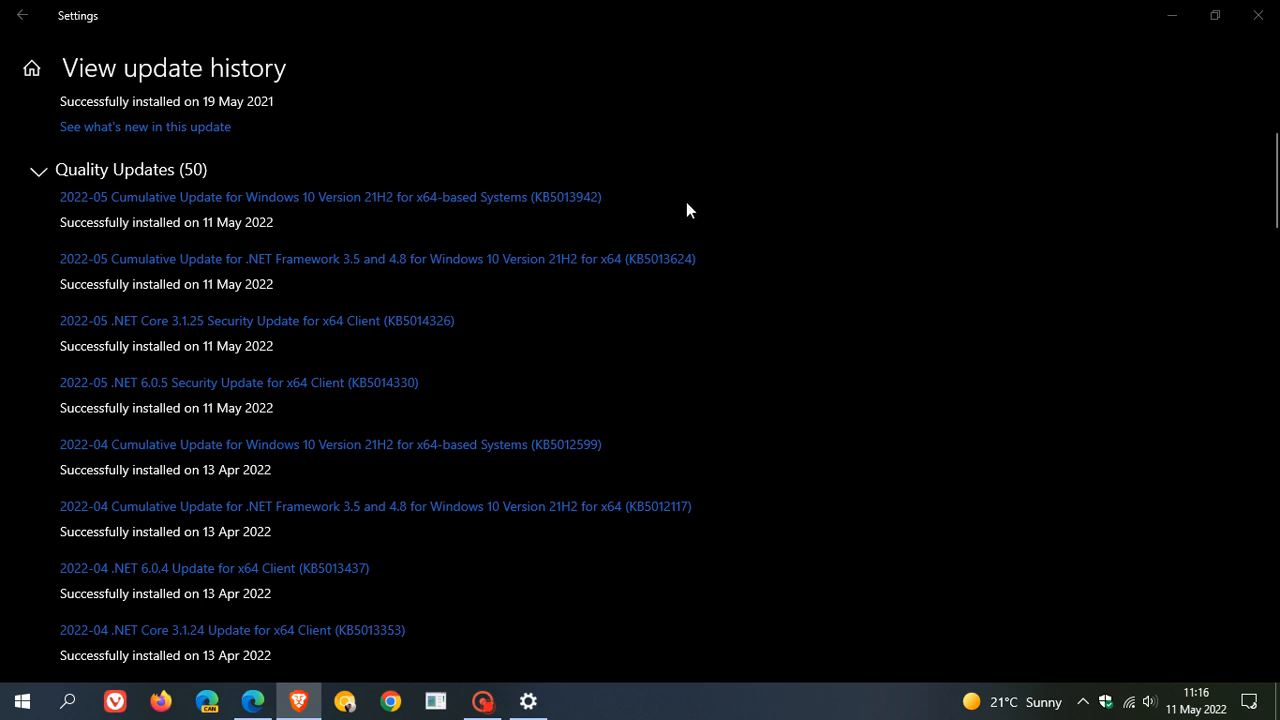
mouse_move(511, 197)
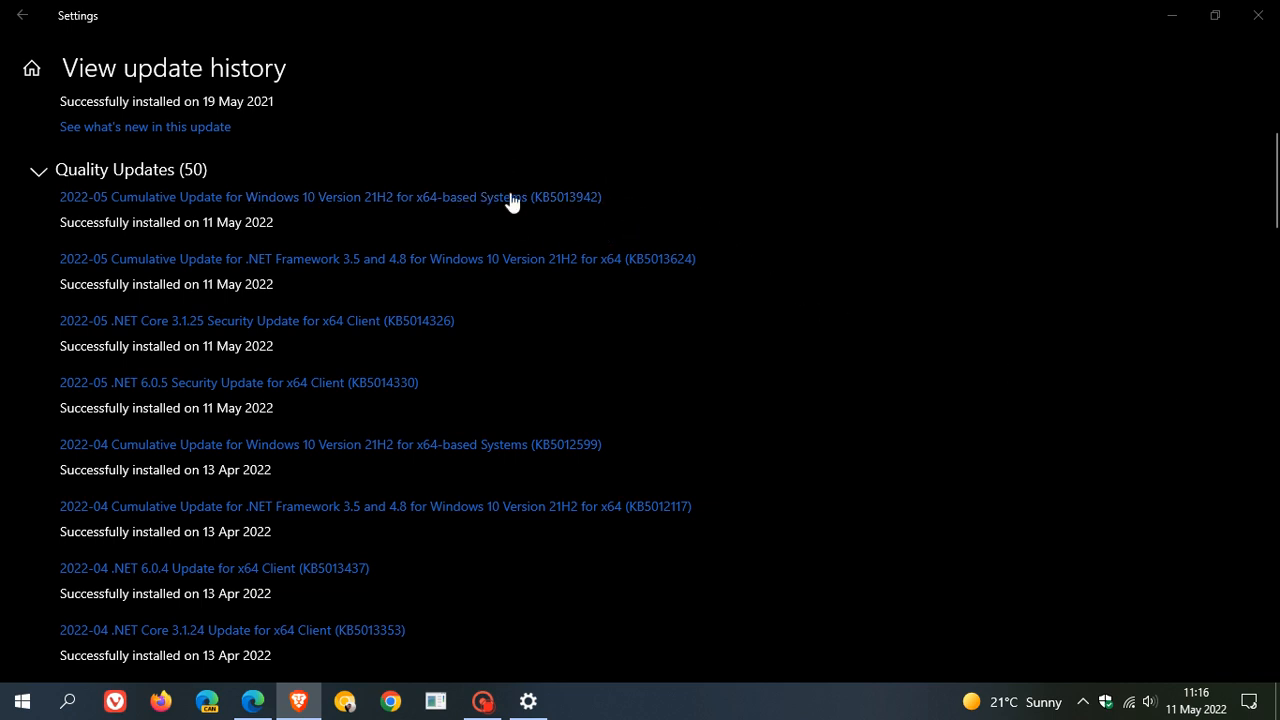
mouse_move(878, 184)
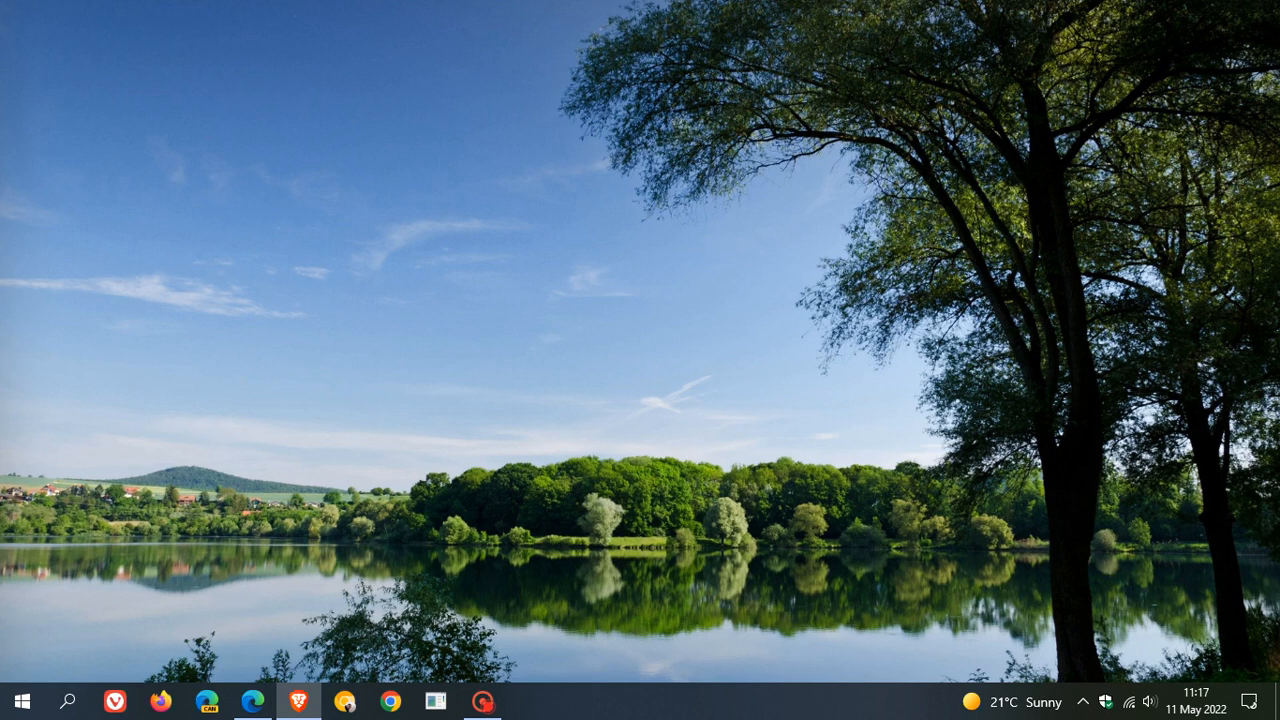
mouse_move(845, 318)
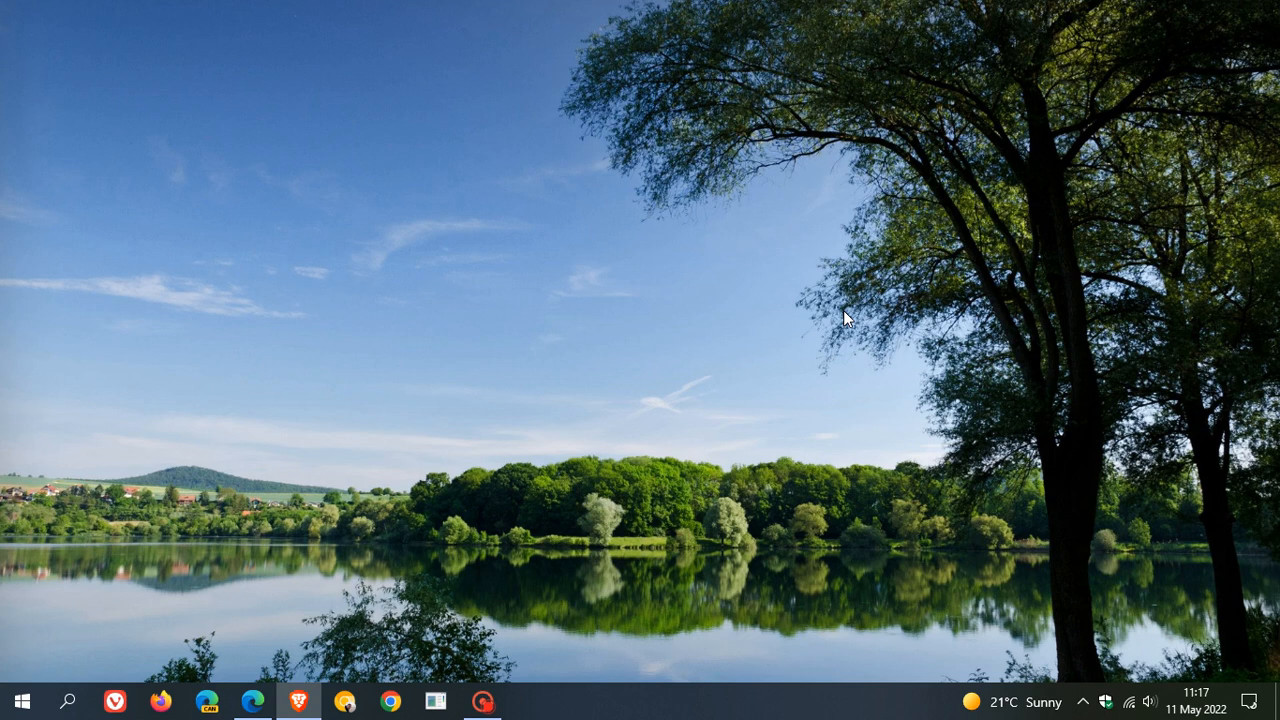
mouse_move(872, 243)
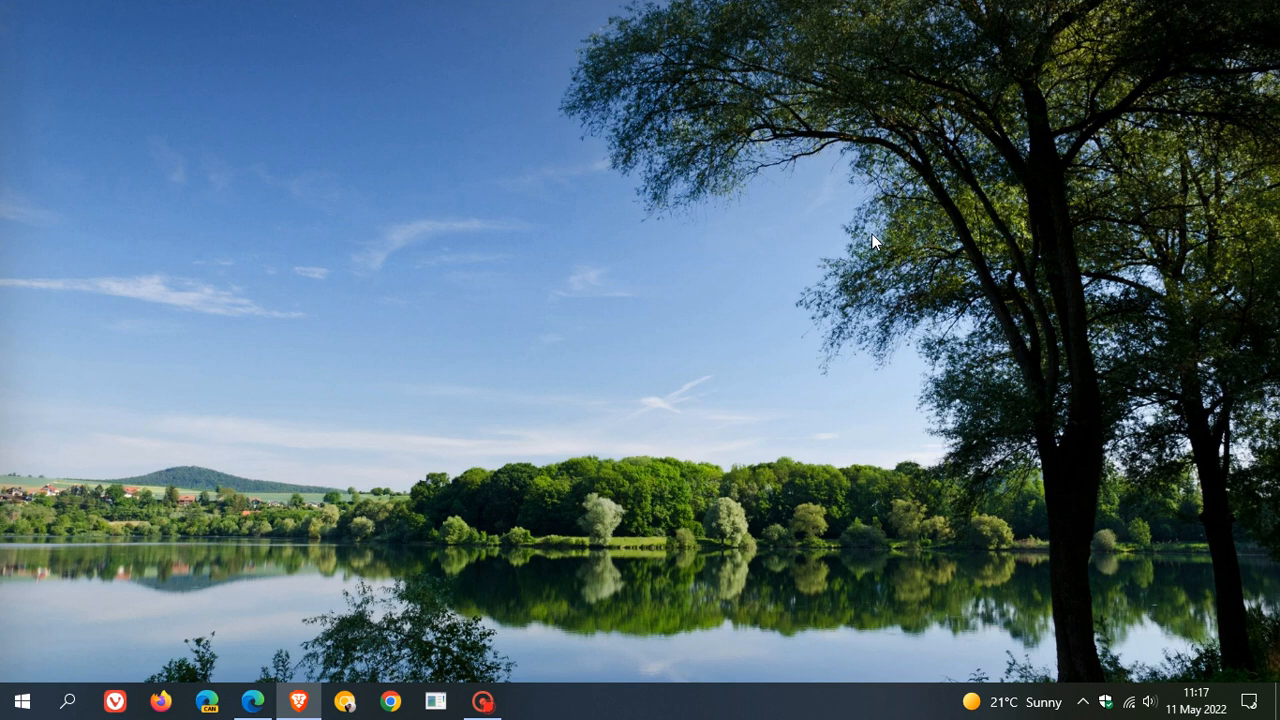
mouse_move(822, 252)
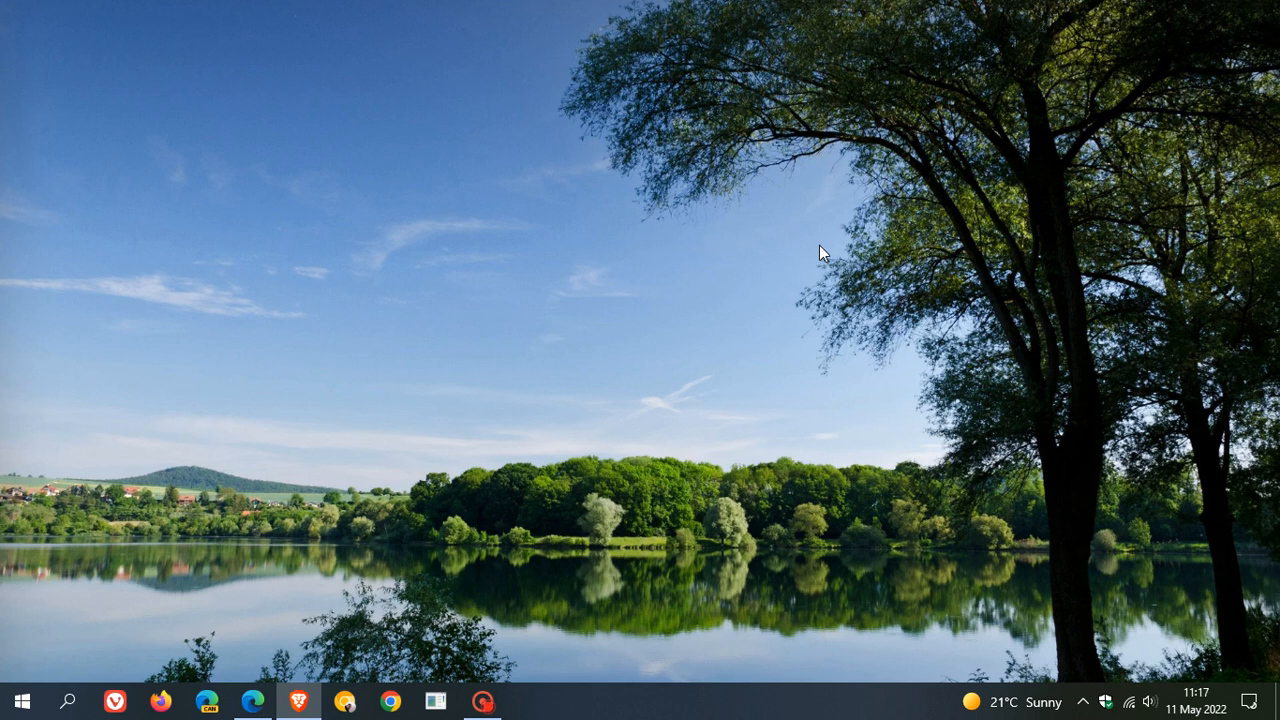
mouse_move(807, 247)
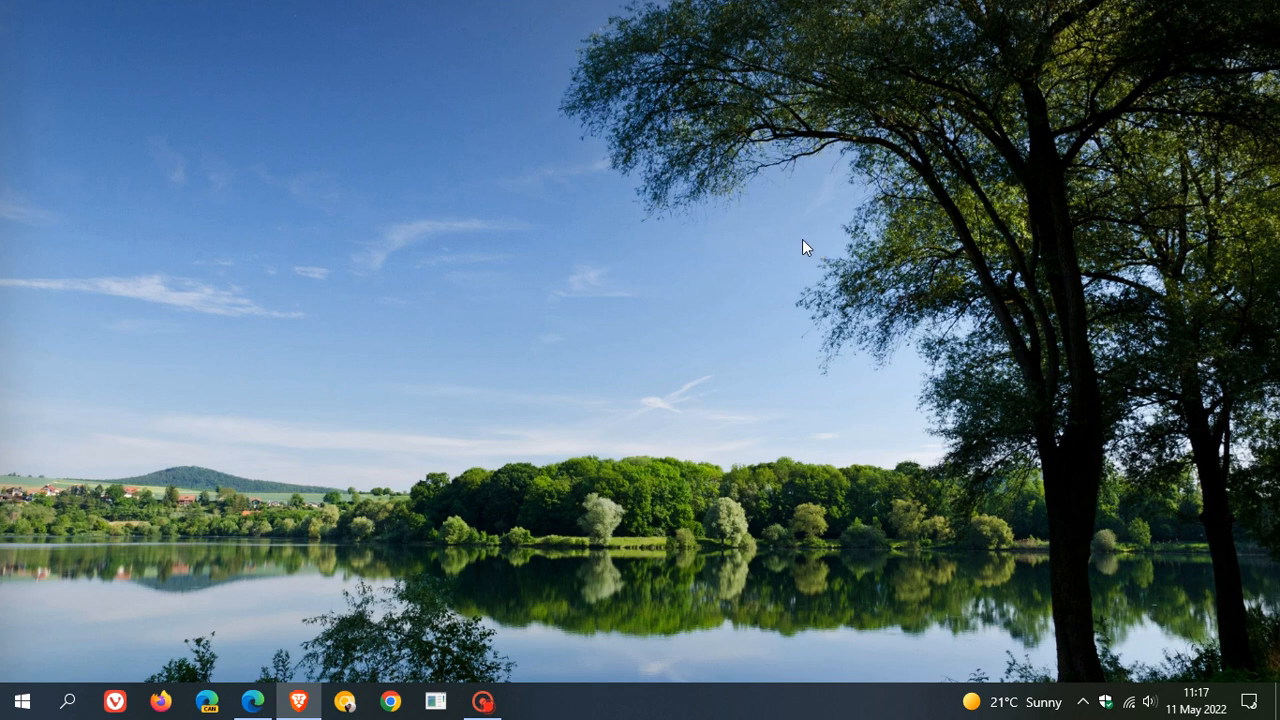
mouse_move(835, 247)
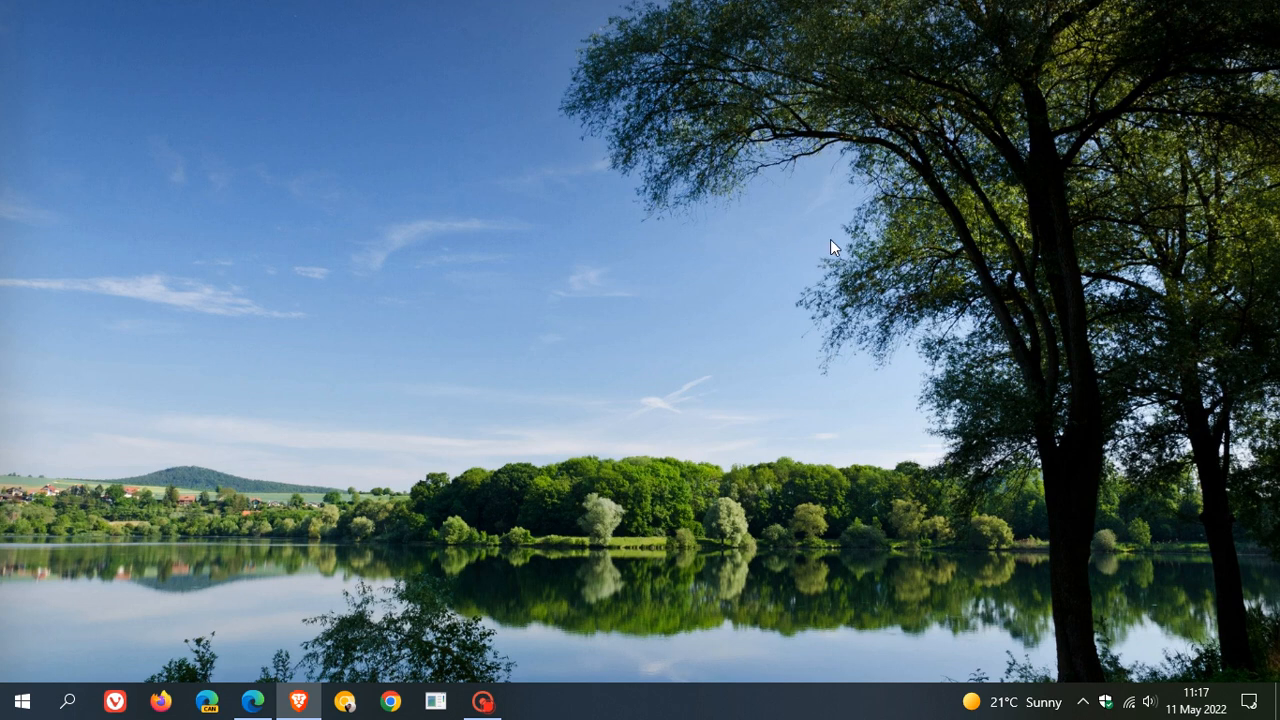
mouse_move(817, 255)
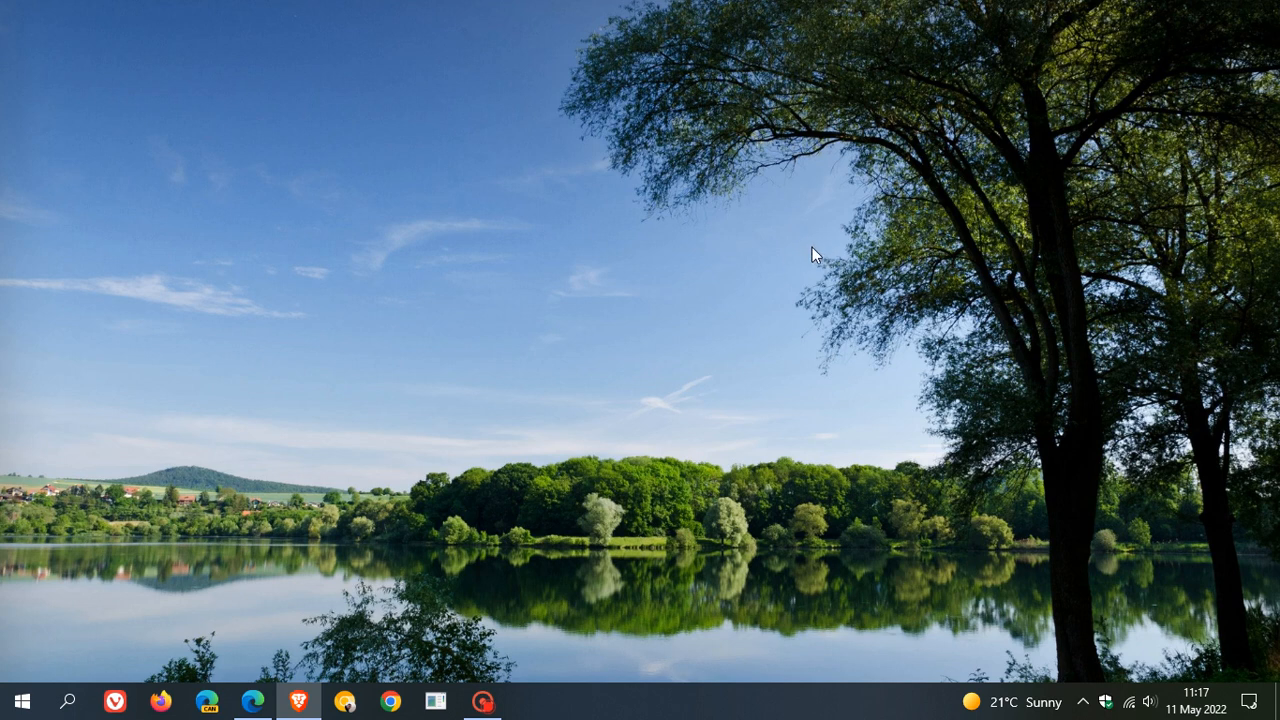
mouse_move(808, 258)
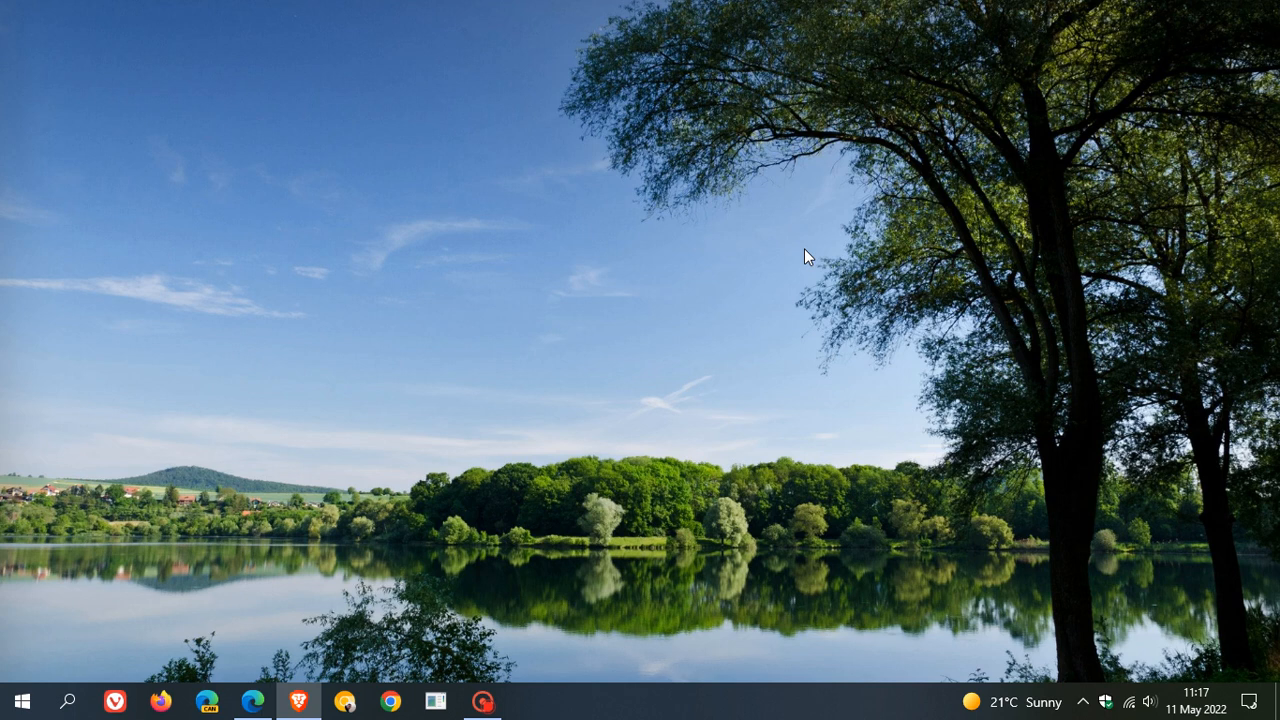
- Restore the Edge window with the KB5013942 Update Catalog results from the taskbar
click(253, 701)
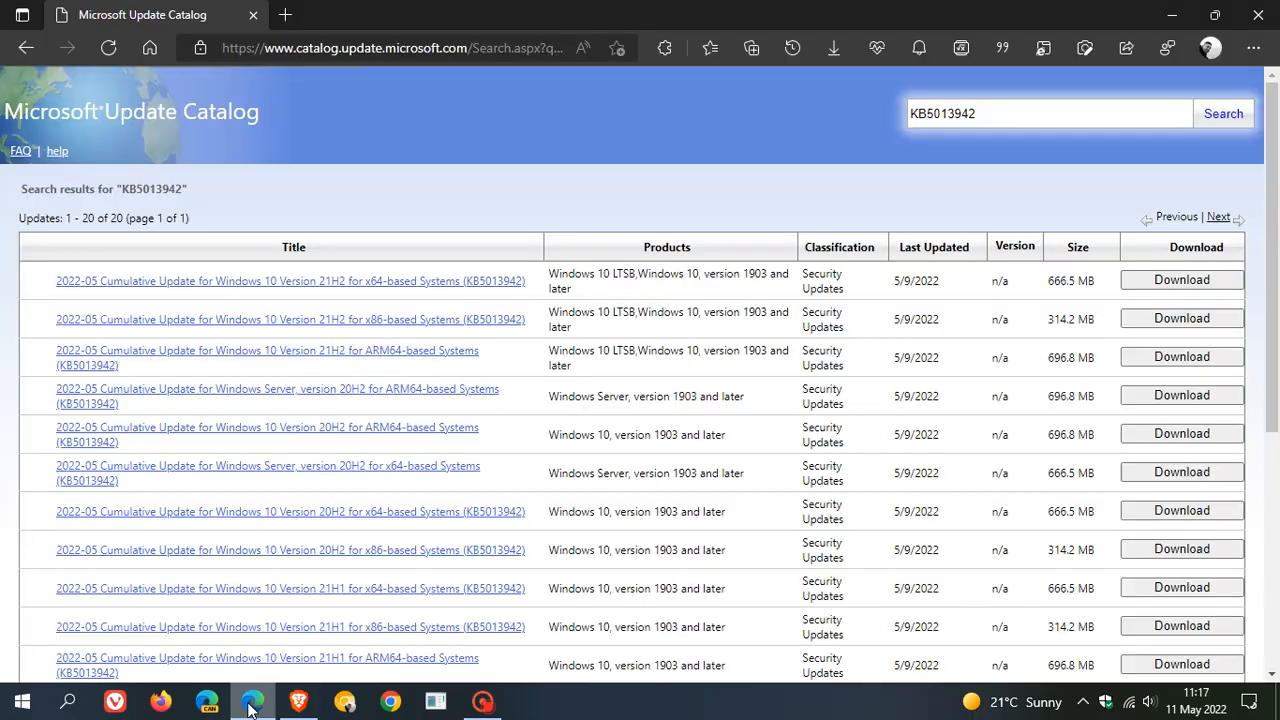
mouse_move(340, 176)
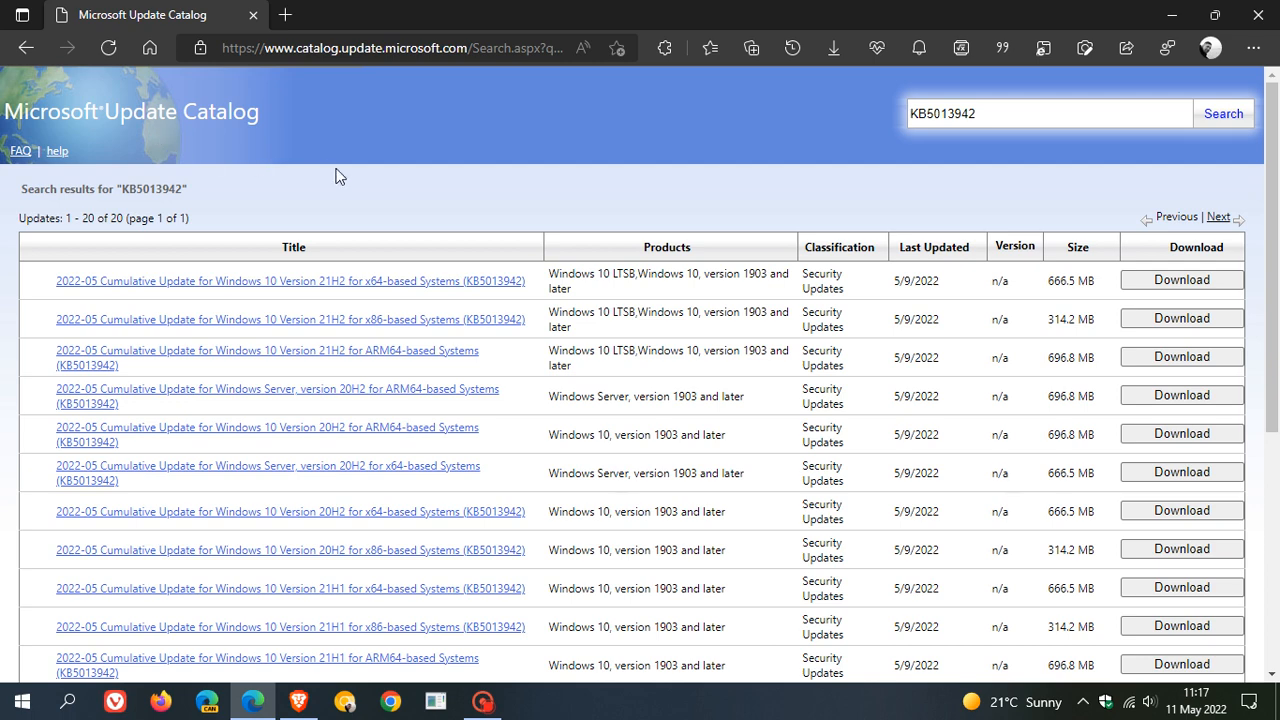
mouse_move(942, 145)
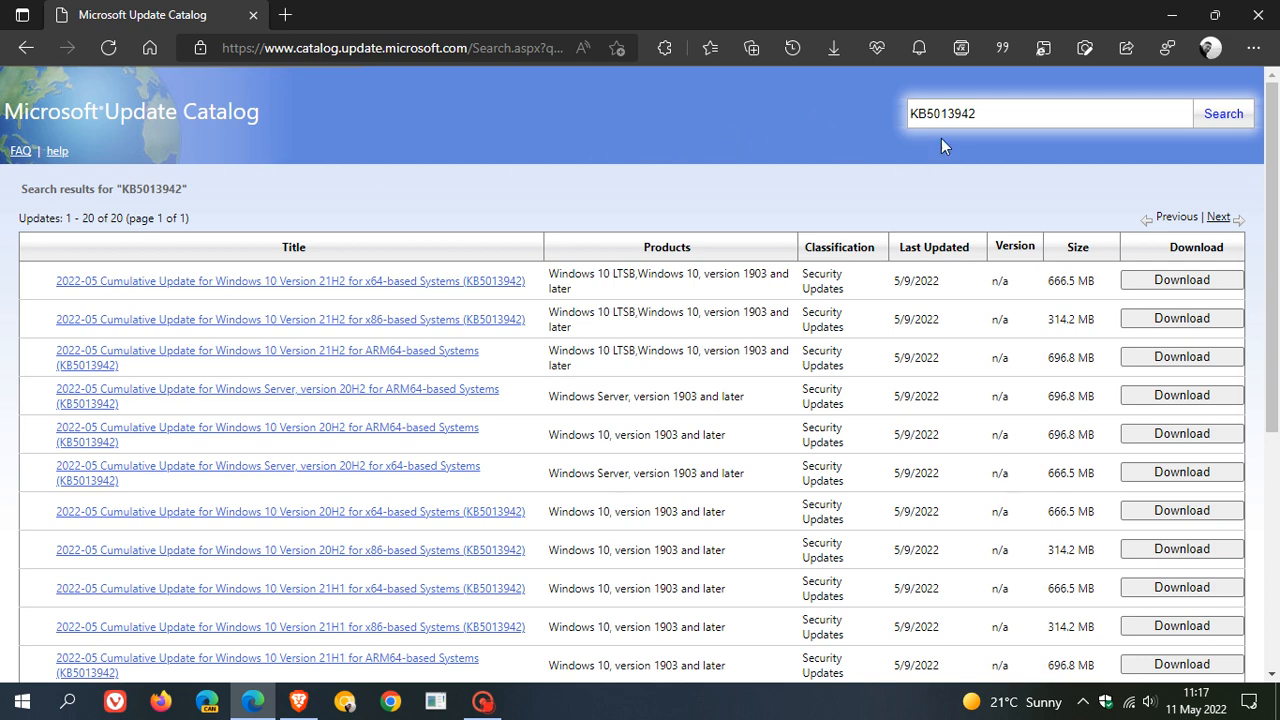
mouse_move(424, 447)
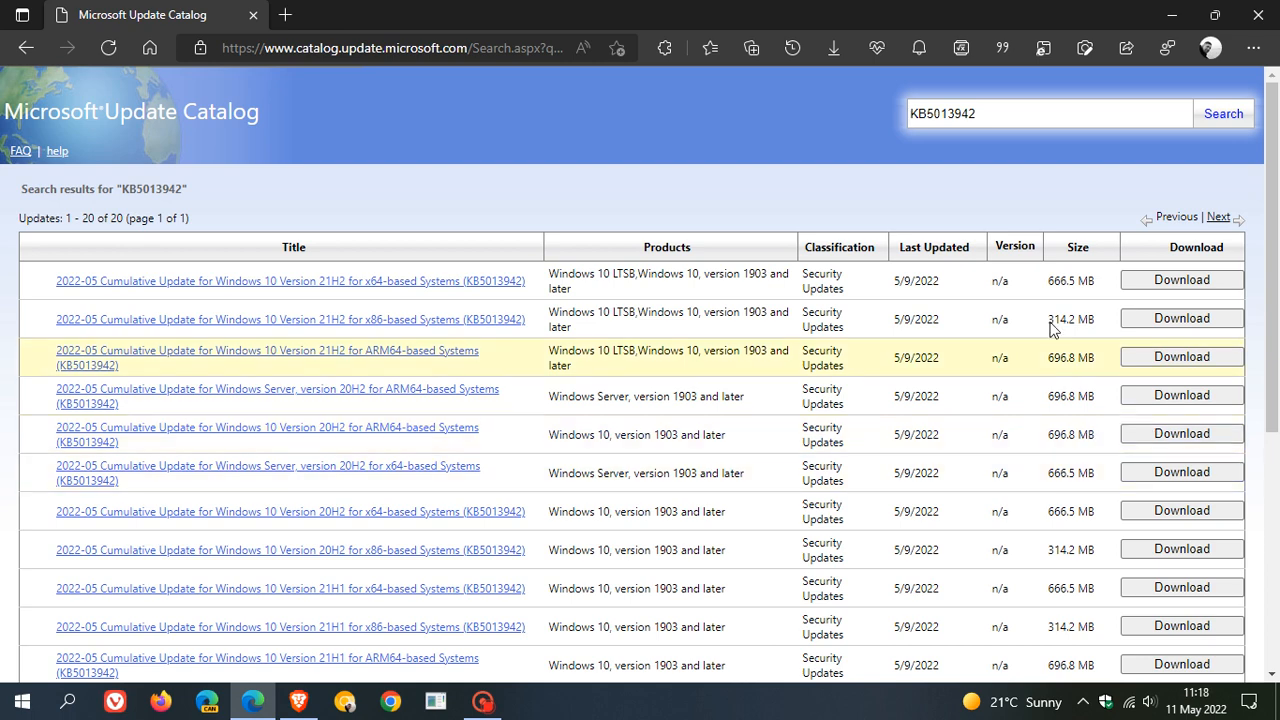
mouse_move(780, 110)
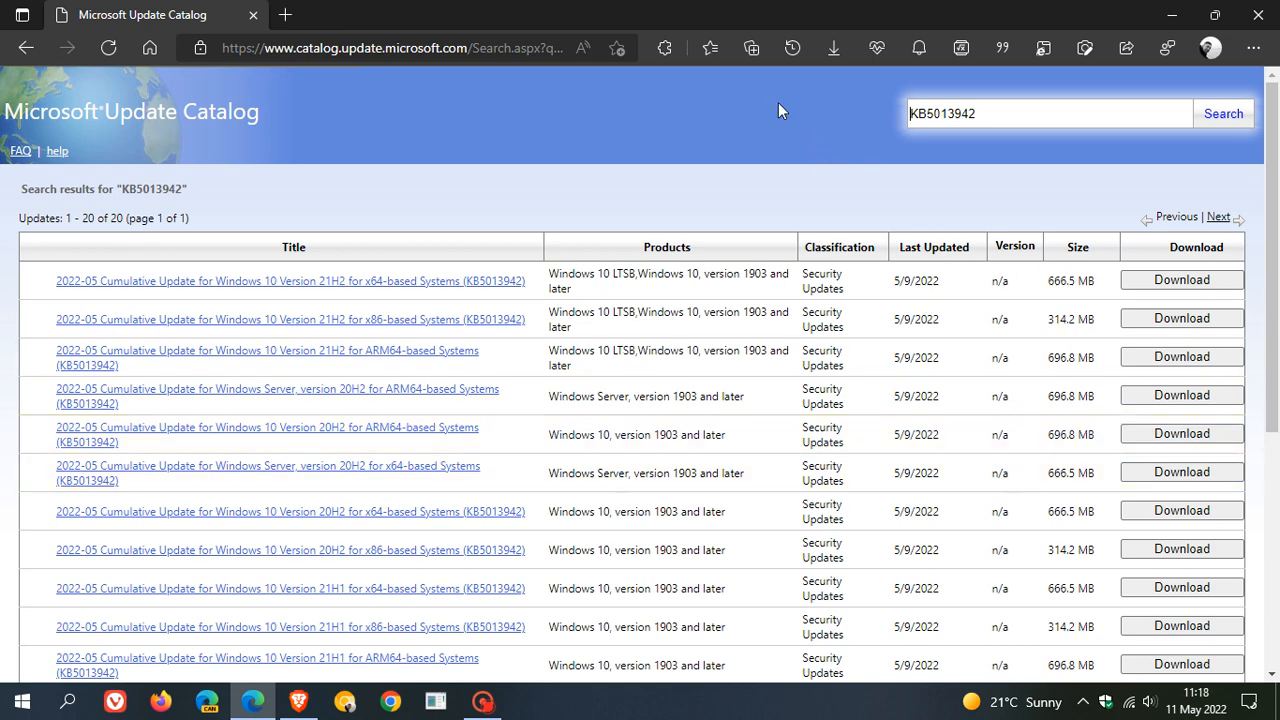
mouse_move(397, 167)
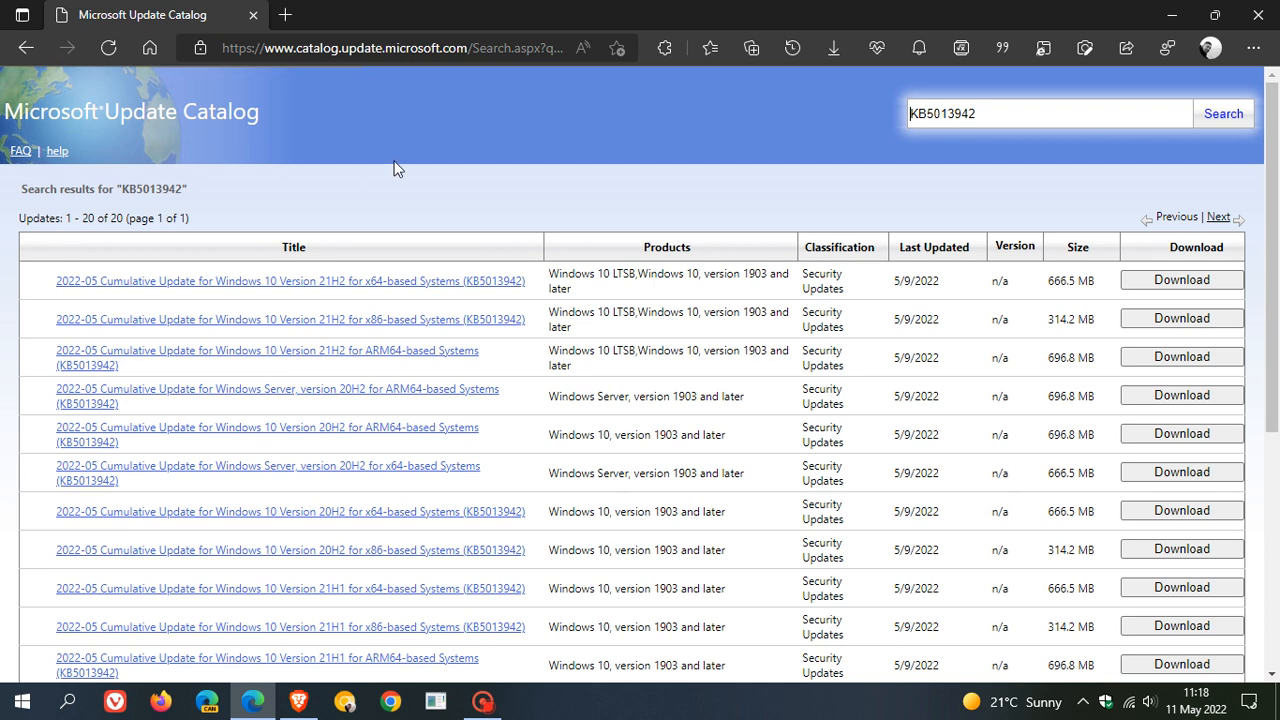
mouse_move(623, 142)
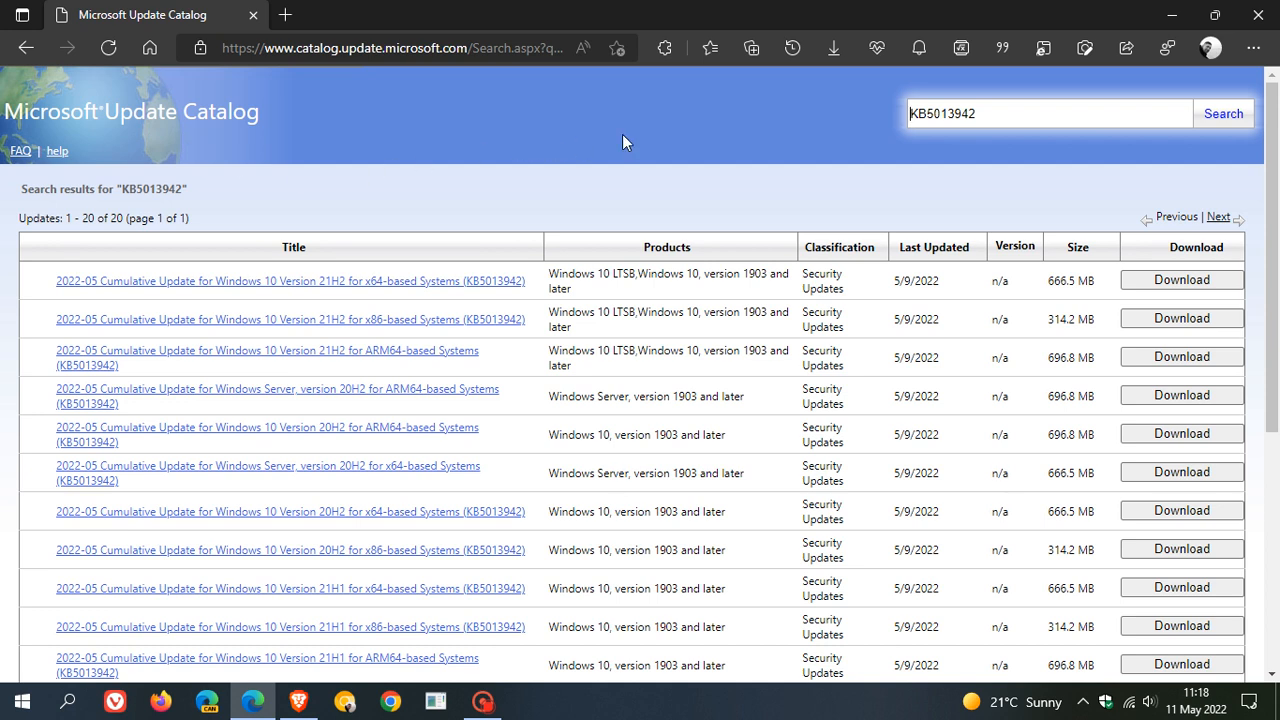
mouse_move(1133, 30)
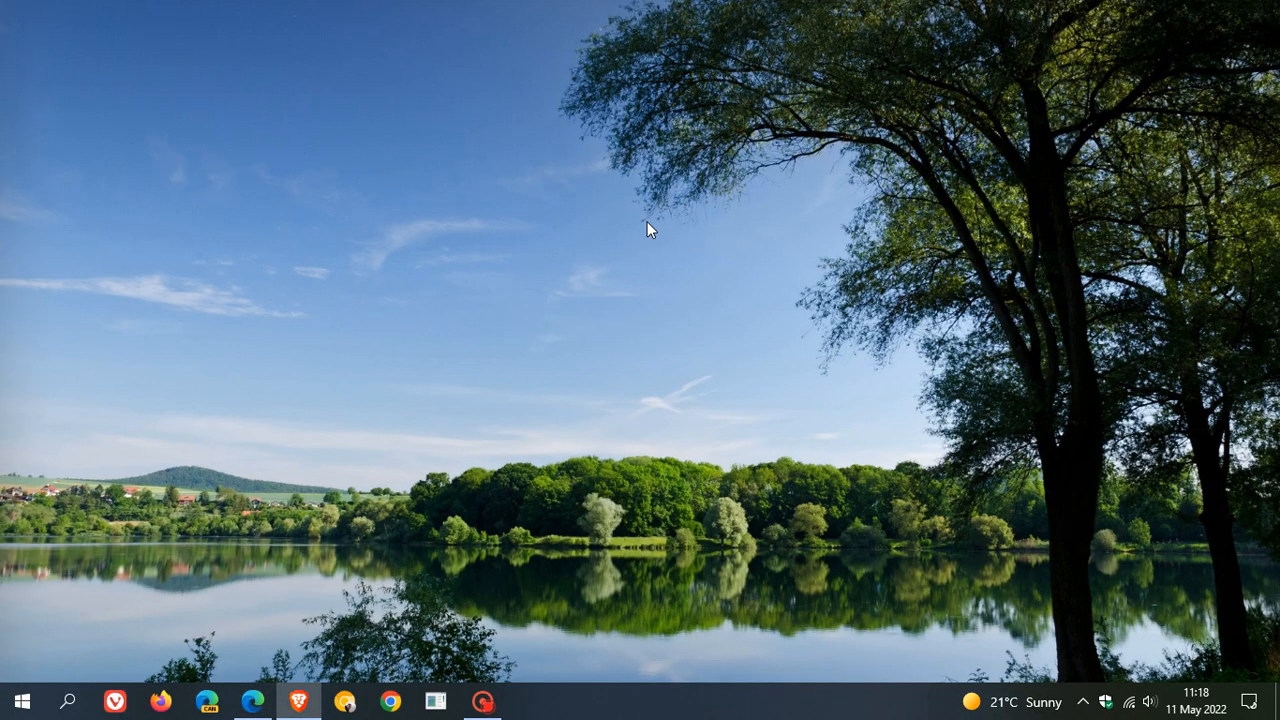
mouse_move(742, 248)
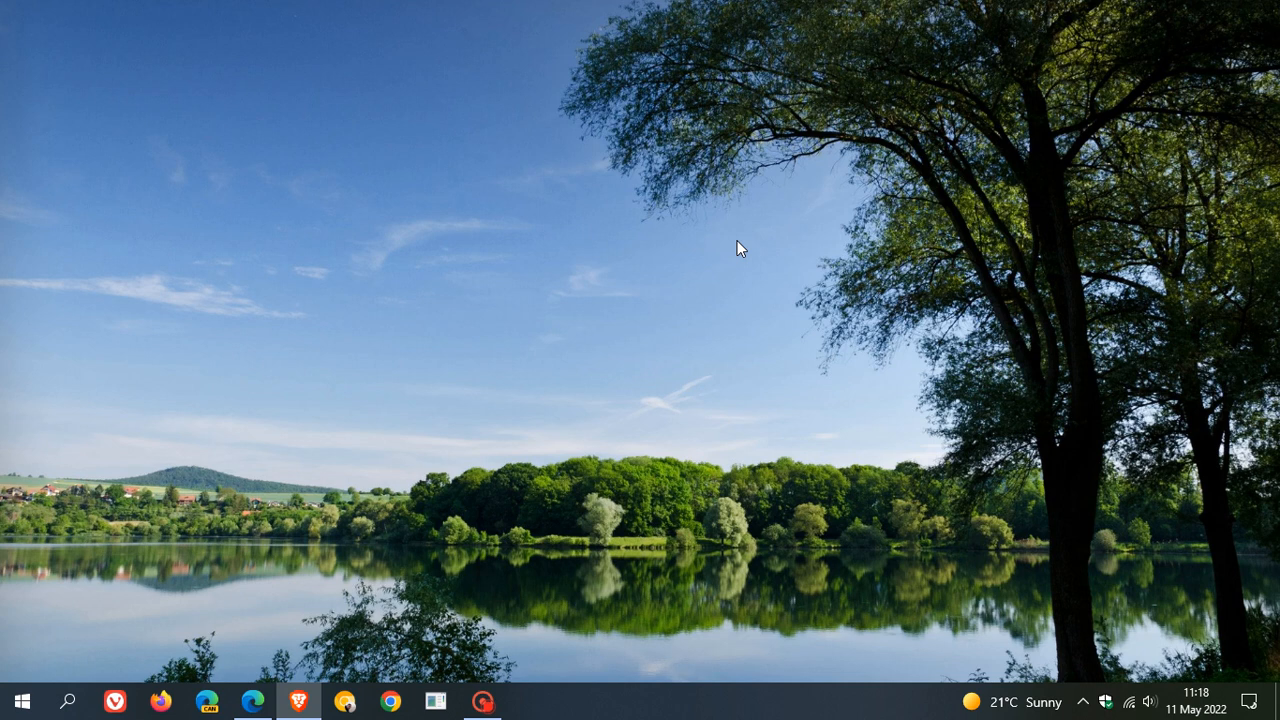
mouse_move(818, 249)
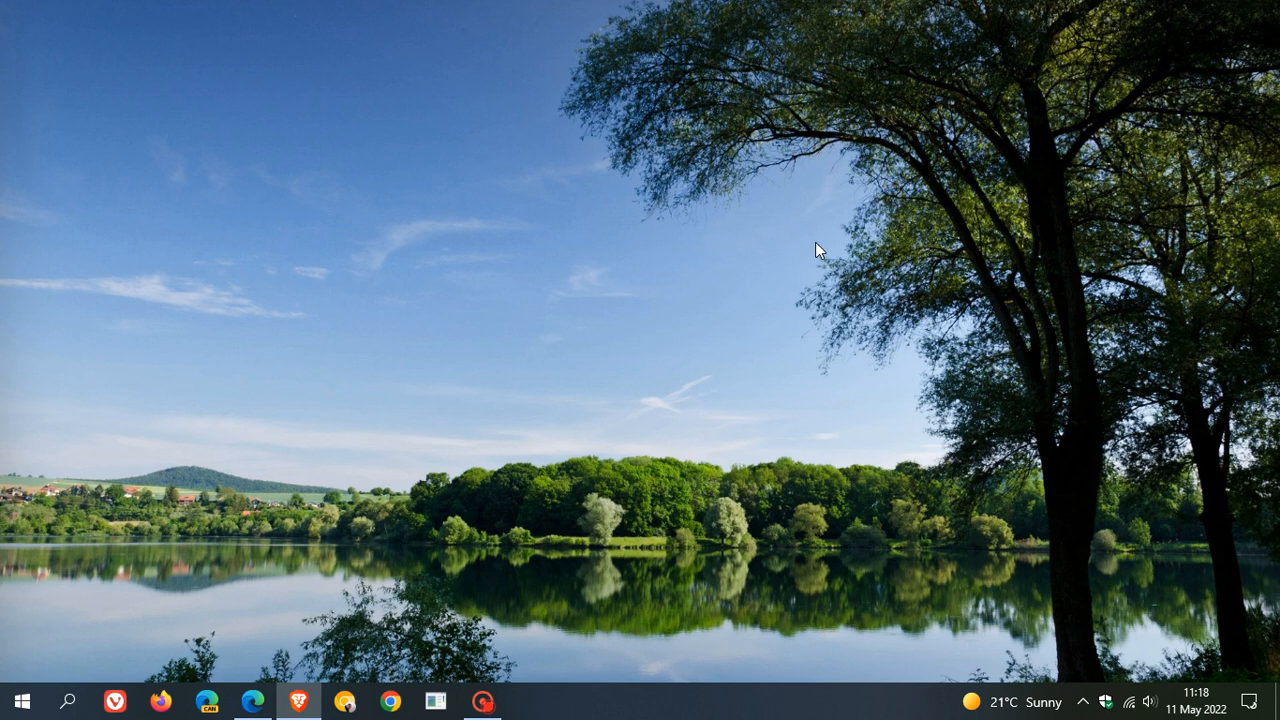
mouse_move(836, 224)
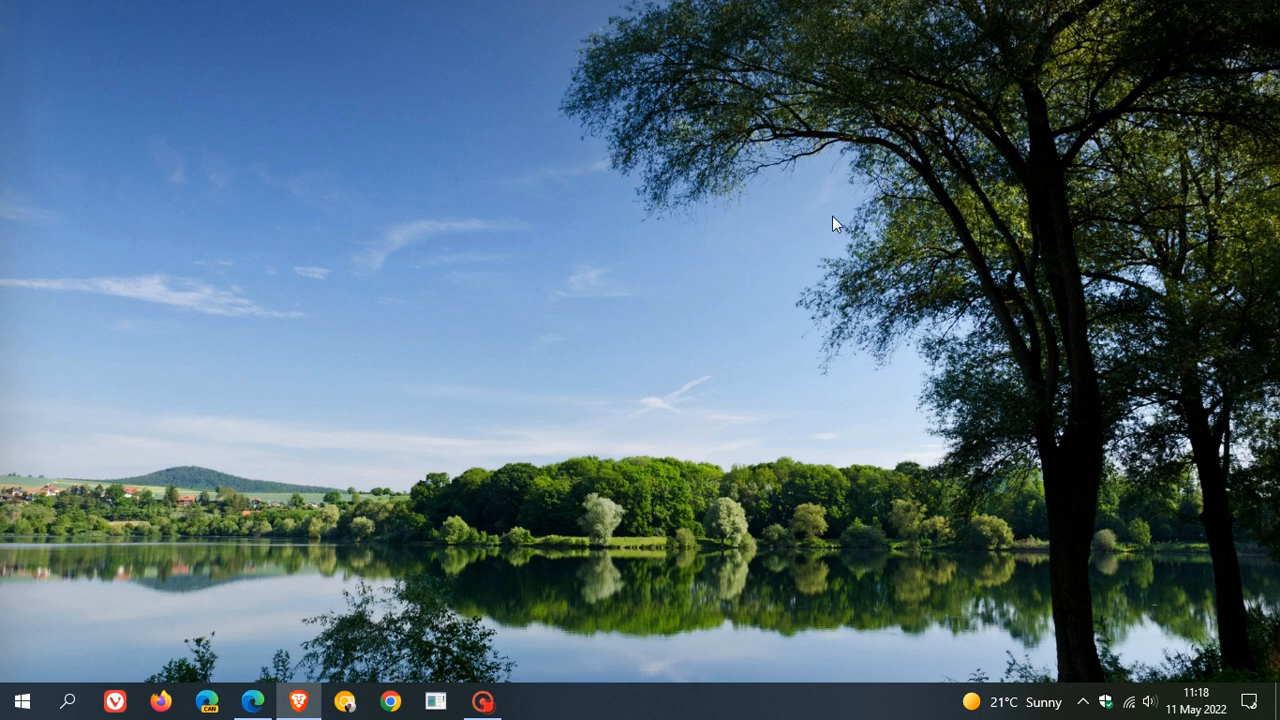